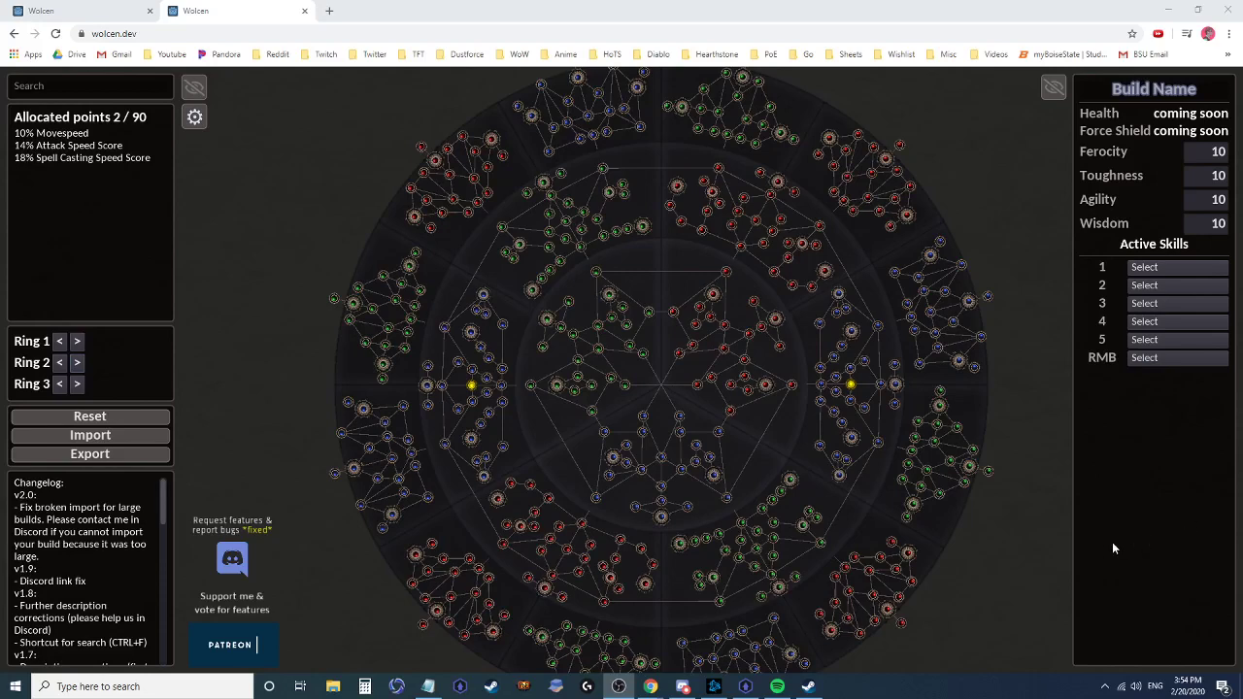
{"action": "mouse_move", "coordinate": [1034, 576]}
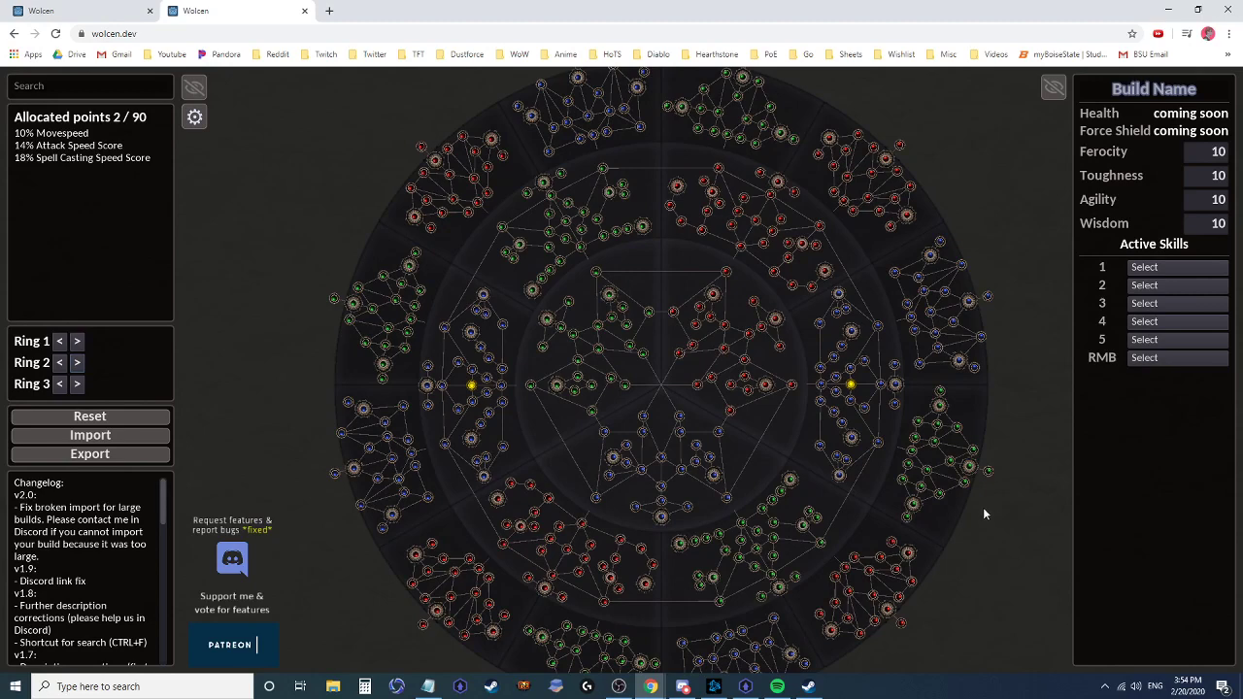
{"action": "mouse_move", "coordinate": [903, 491]}
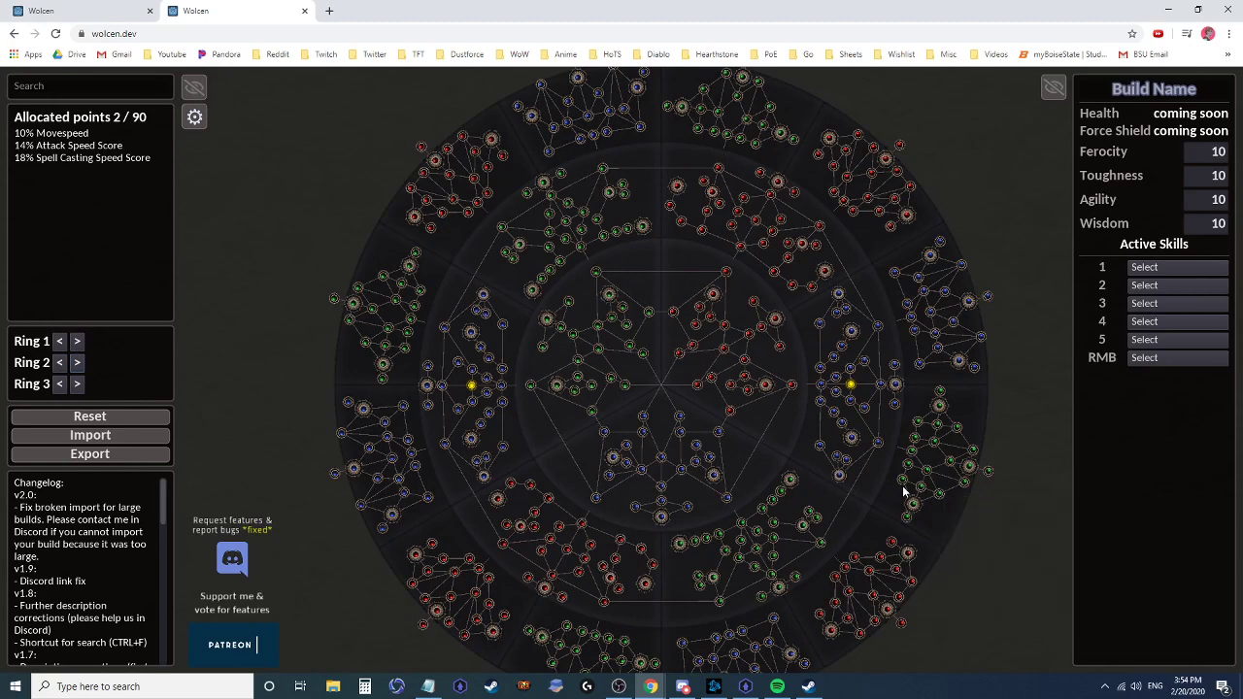
{"action": "mouse_move", "coordinate": [850, 383]}
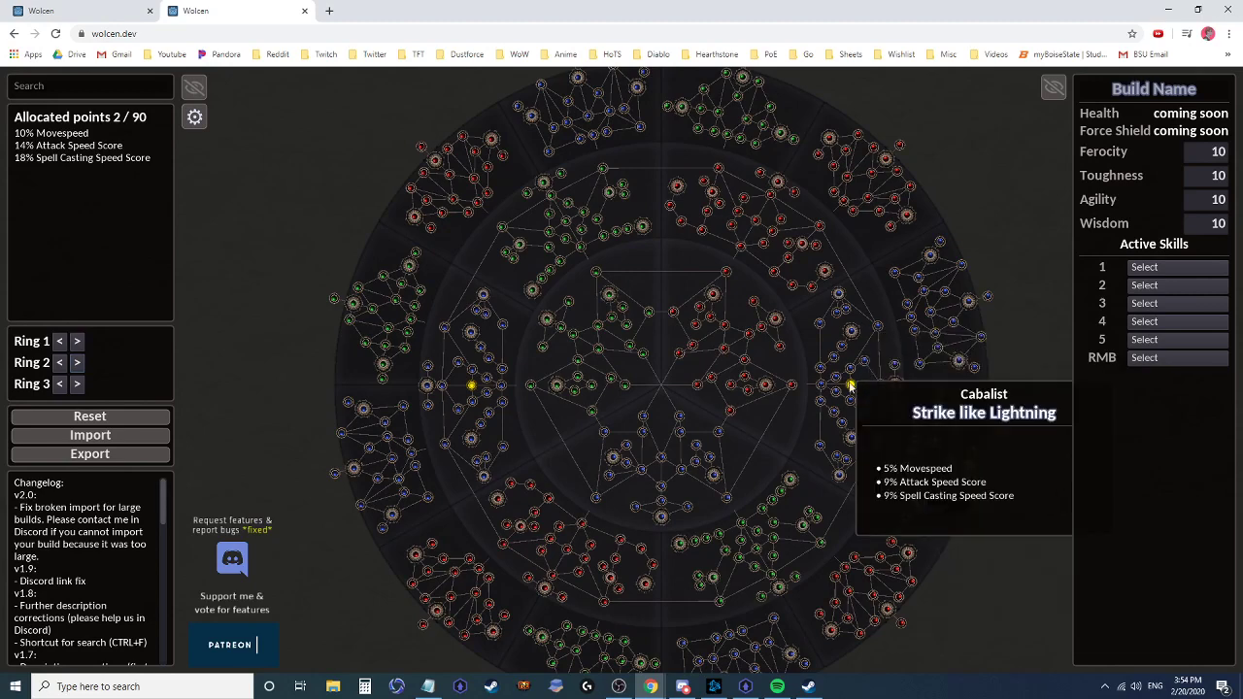
{"action": "mouse_move", "coordinate": [482, 394]}
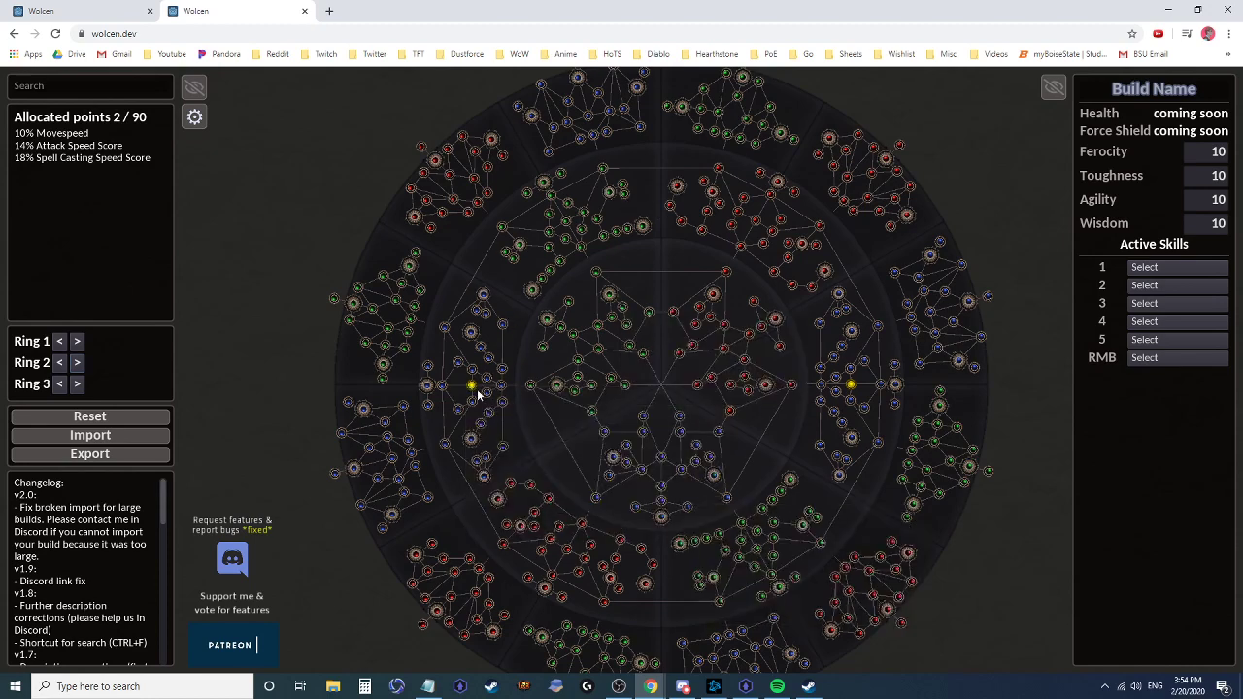
{"action": "mouse_move", "coordinate": [806, 437]}
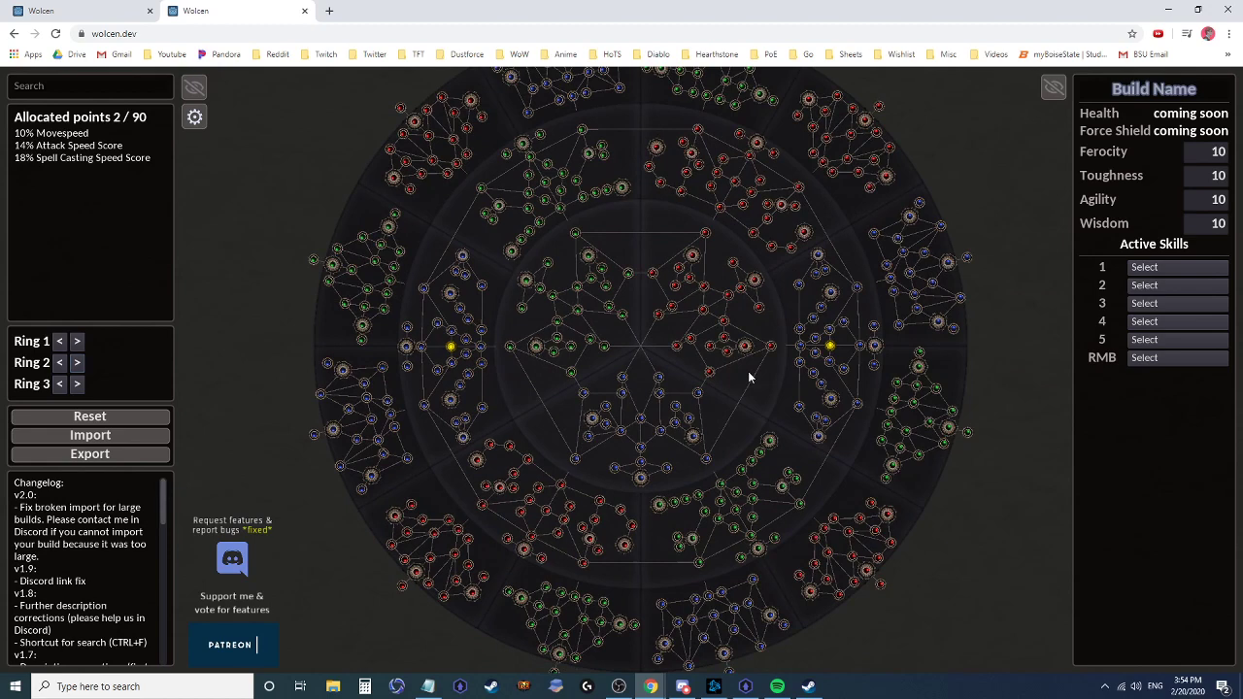
{"action": "mouse_move", "coordinate": [539, 347]}
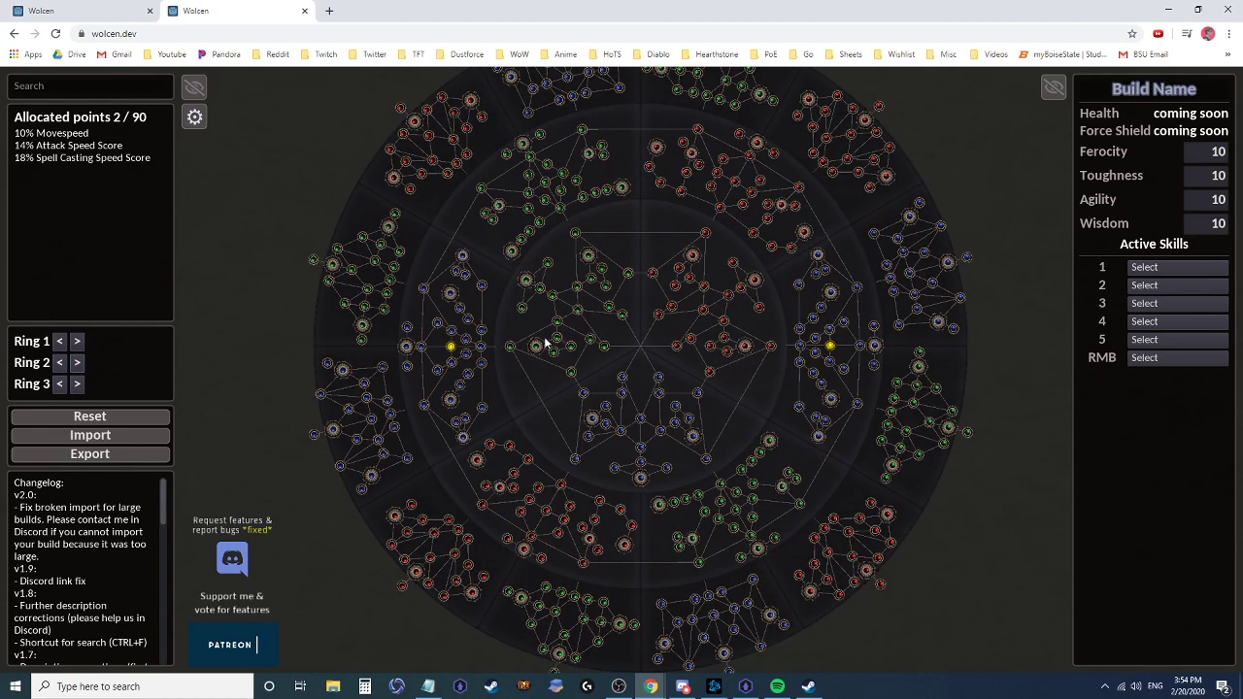
{"action": "mouse_move", "coordinate": [798, 364]}
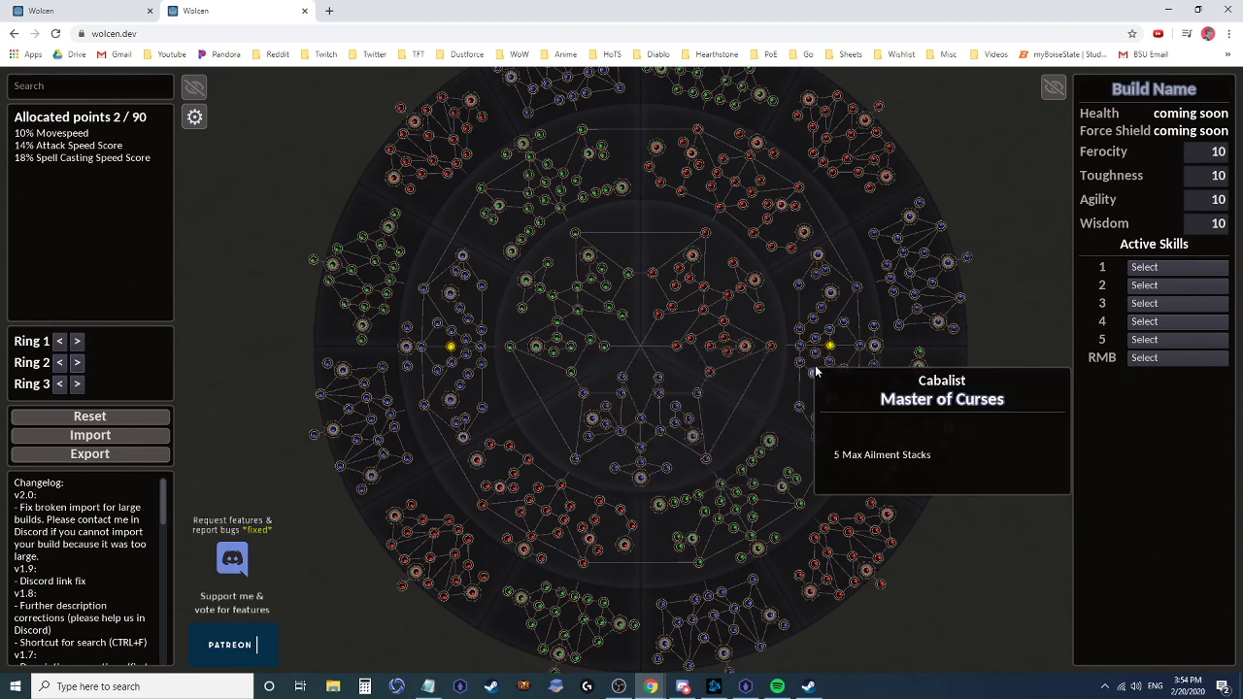
{"action": "mouse_move", "coordinate": [827, 364]}
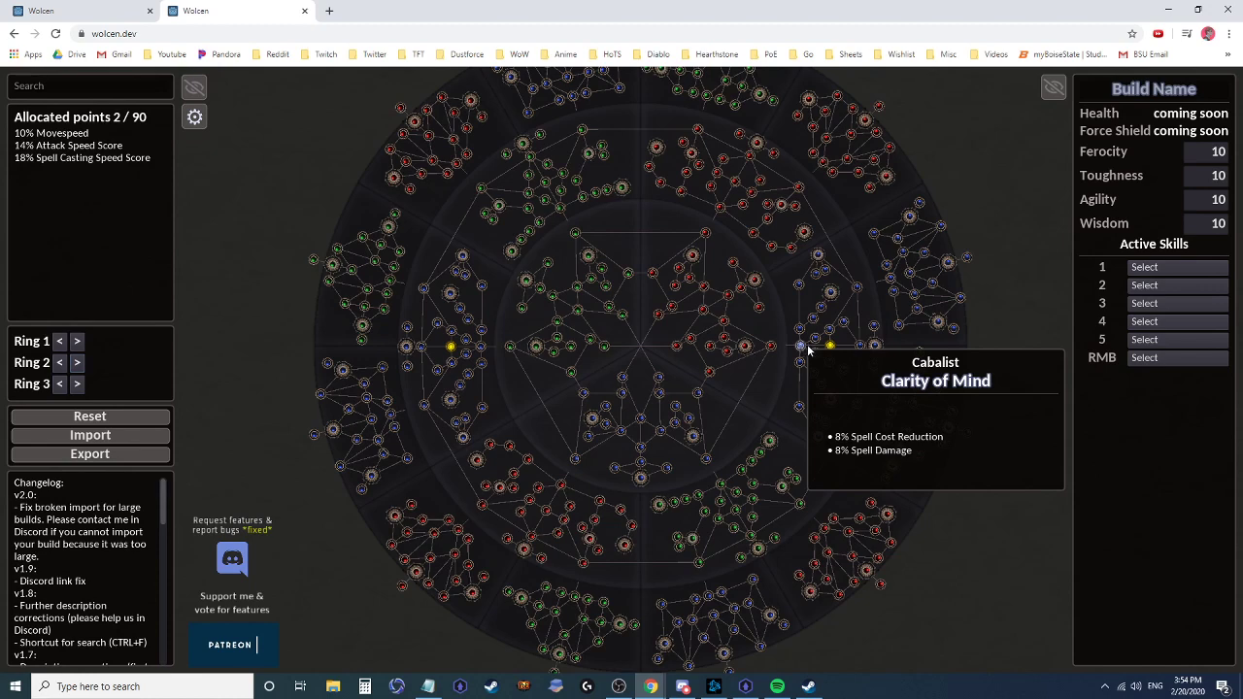
- Allocate inner nodes by the right start, refund the left ones, then extend from the left start
{"action": "left_click", "coordinate": [827, 346]}
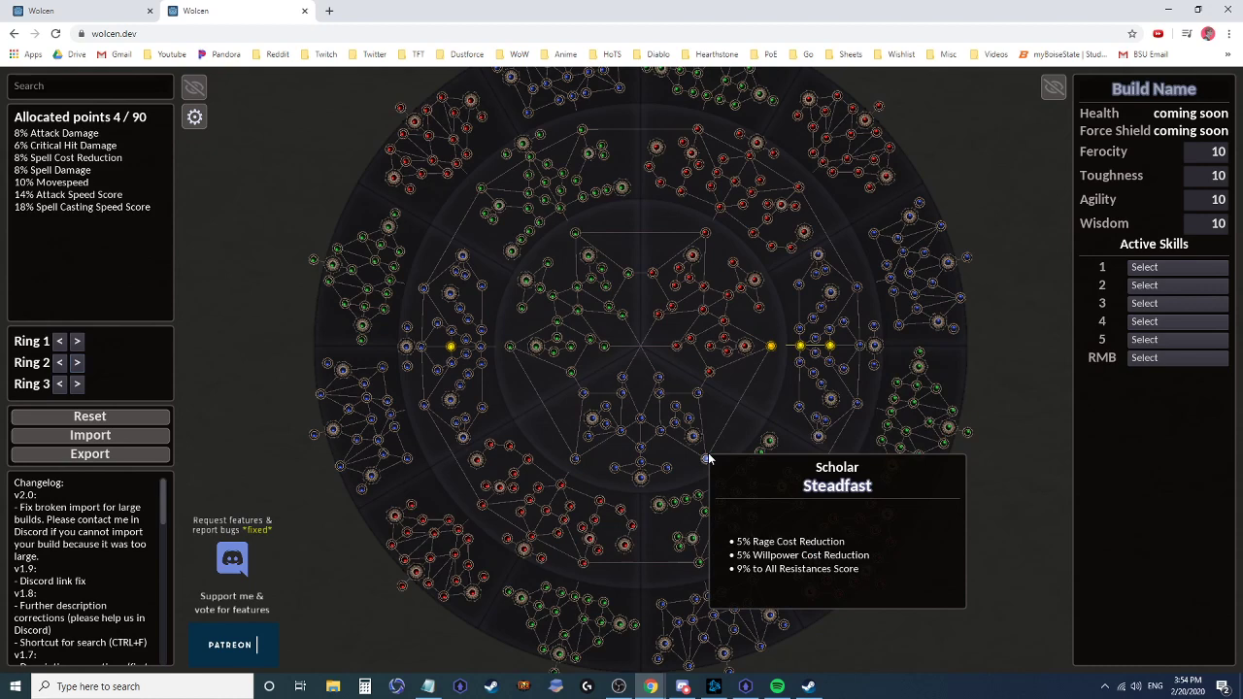
{"action": "mouse_move", "coordinate": [476, 355]}
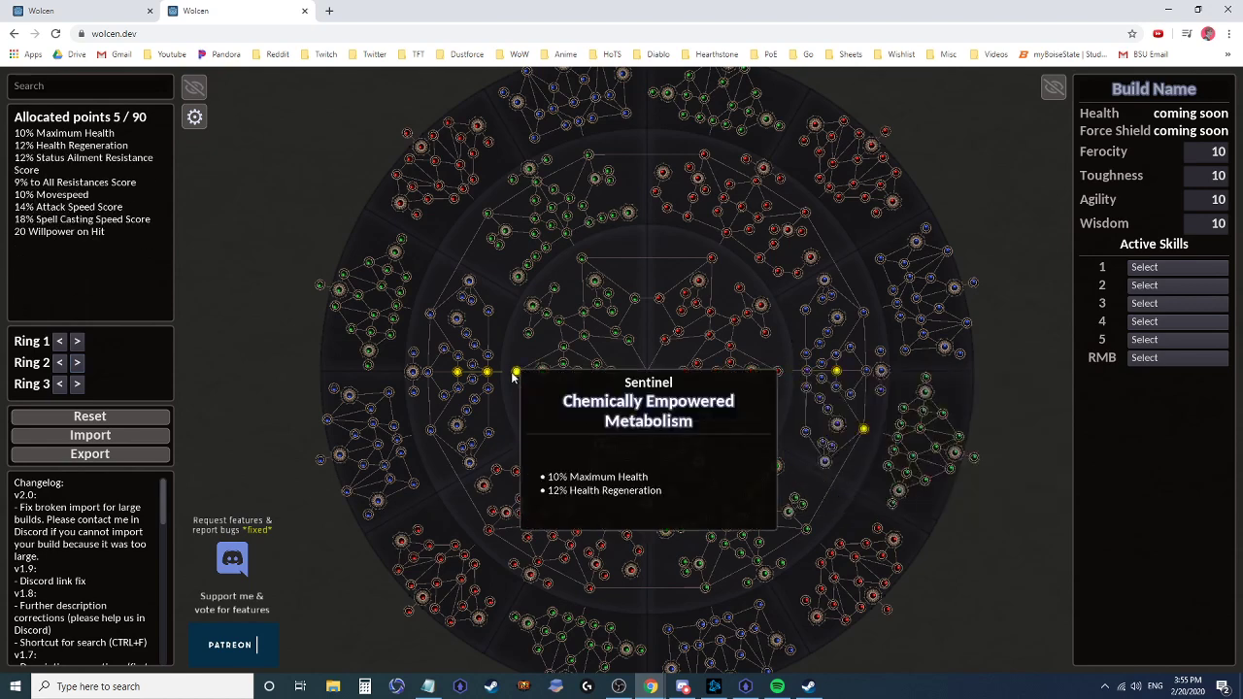
{"action": "left_click", "coordinate": [514, 369]}
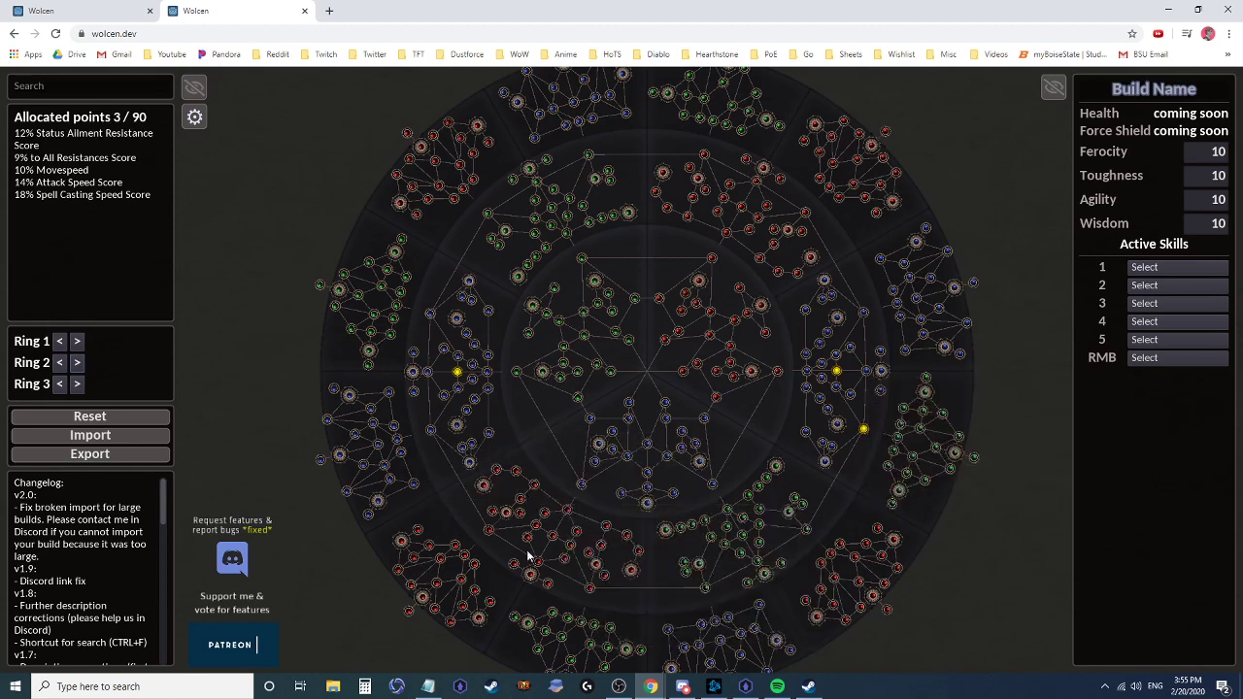
{"action": "mouse_move", "coordinate": [848, 516]}
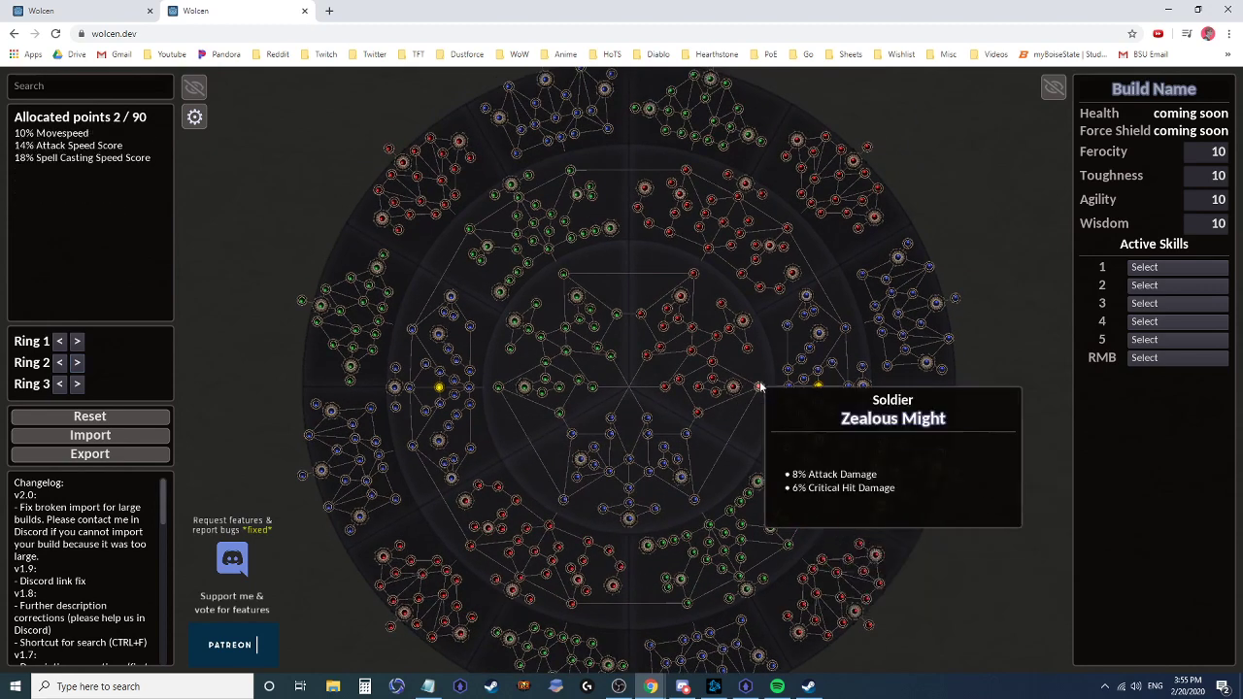
{"action": "mouse_move", "coordinate": [708, 475]}
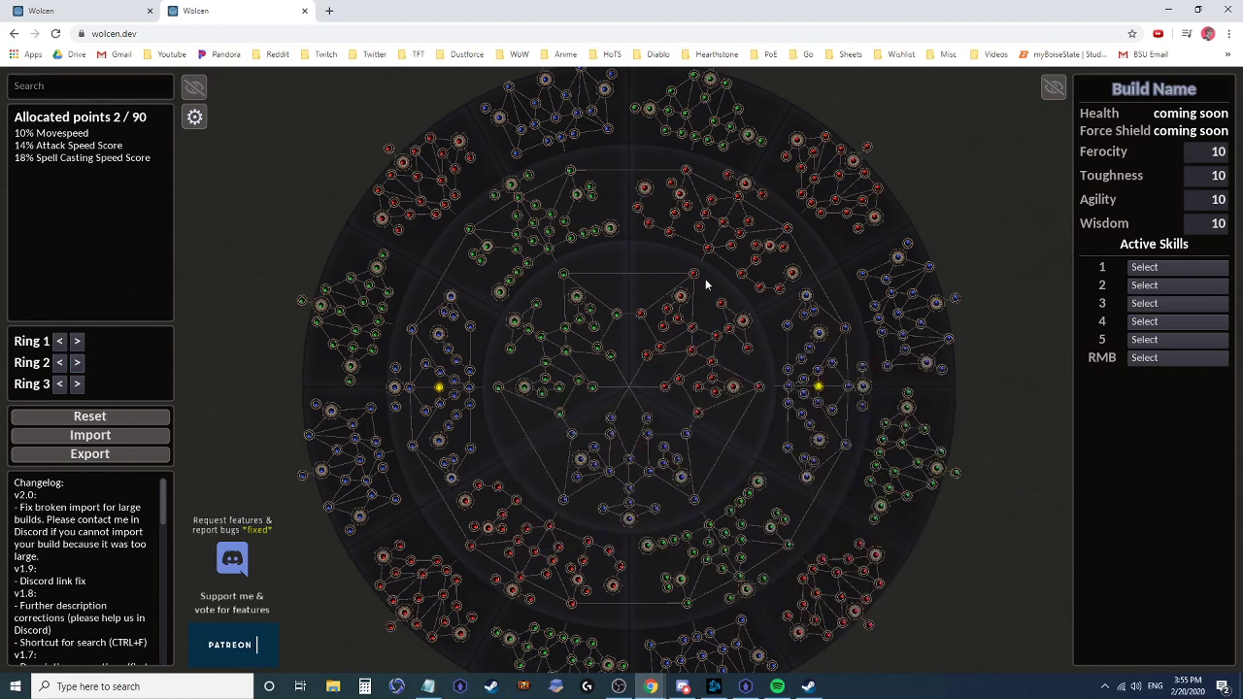
{"action": "left_click", "coordinate": [470, 389]}
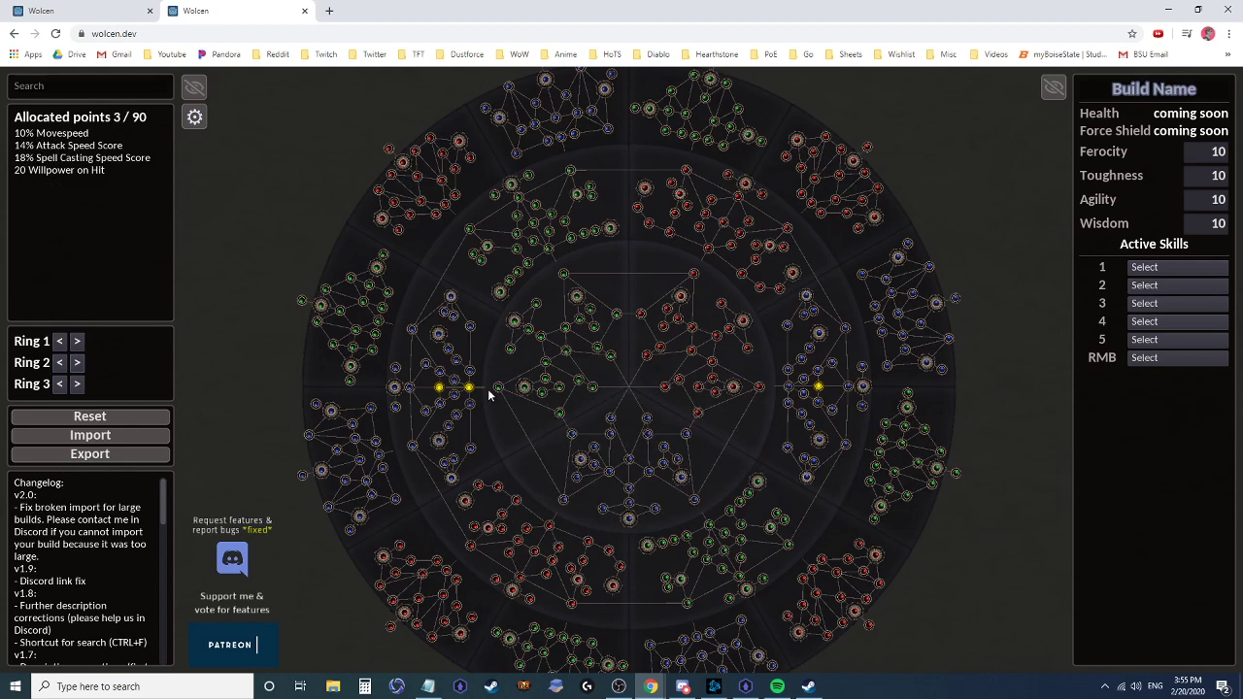
{"action": "left_click", "coordinate": [495, 389]}
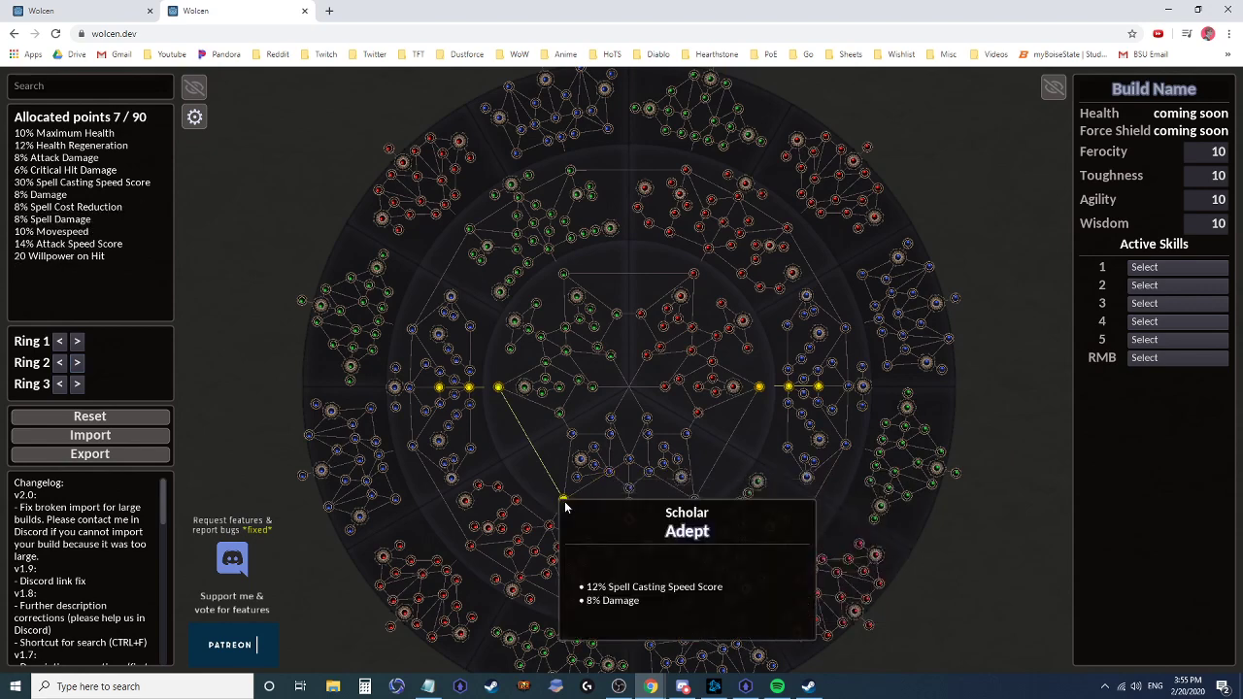
- Route the inner path across the ring's top, rerouting its right half and removing the top node
{"action": "left_click", "coordinate": [560, 498]}
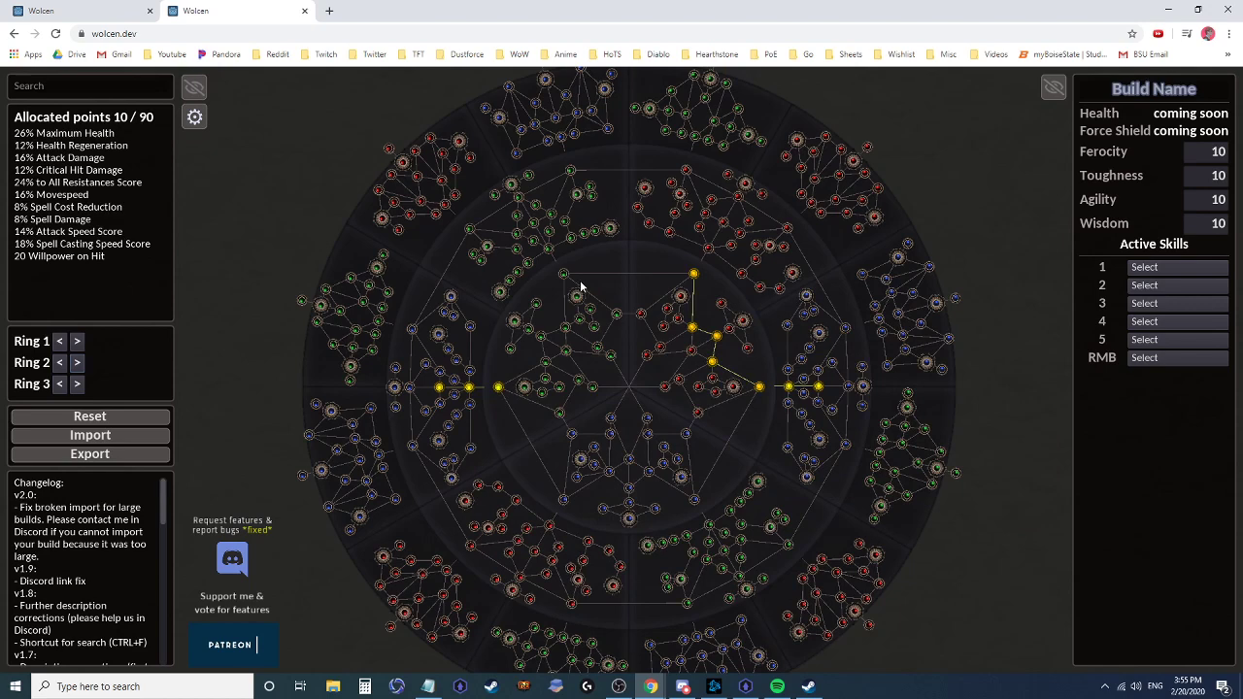
{"action": "left_click", "coordinate": [560, 330]}
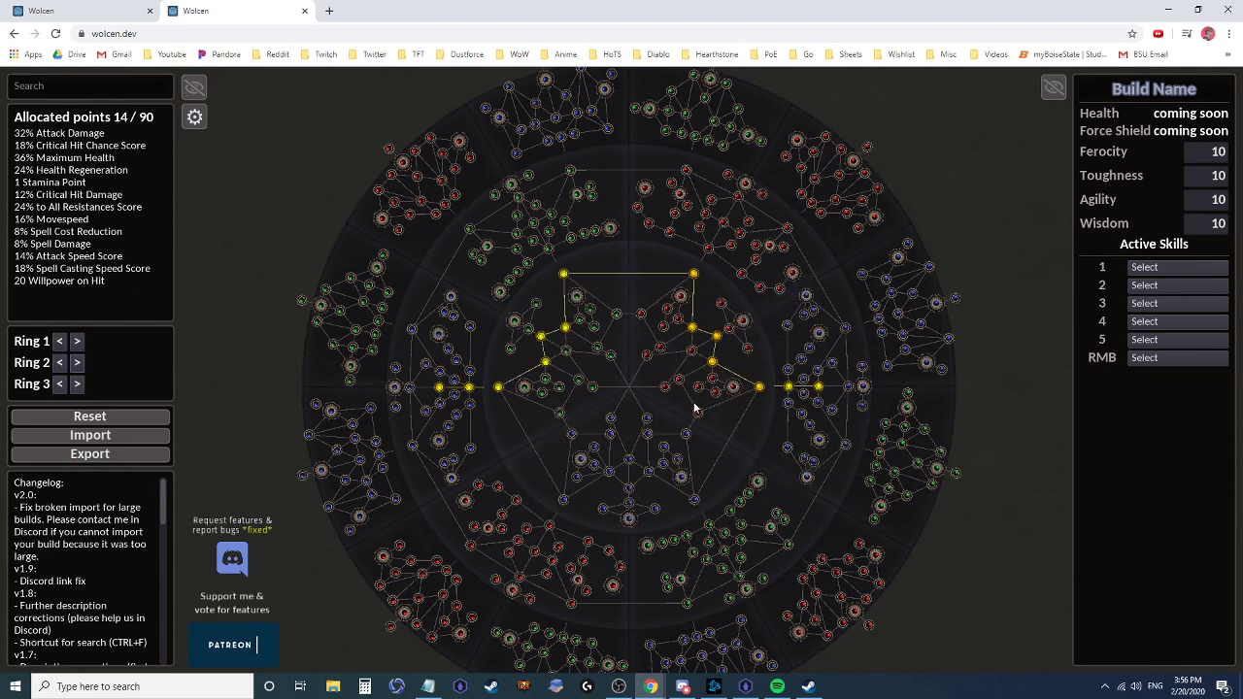
{"action": "left_click", "coordinate": [706, 381]}
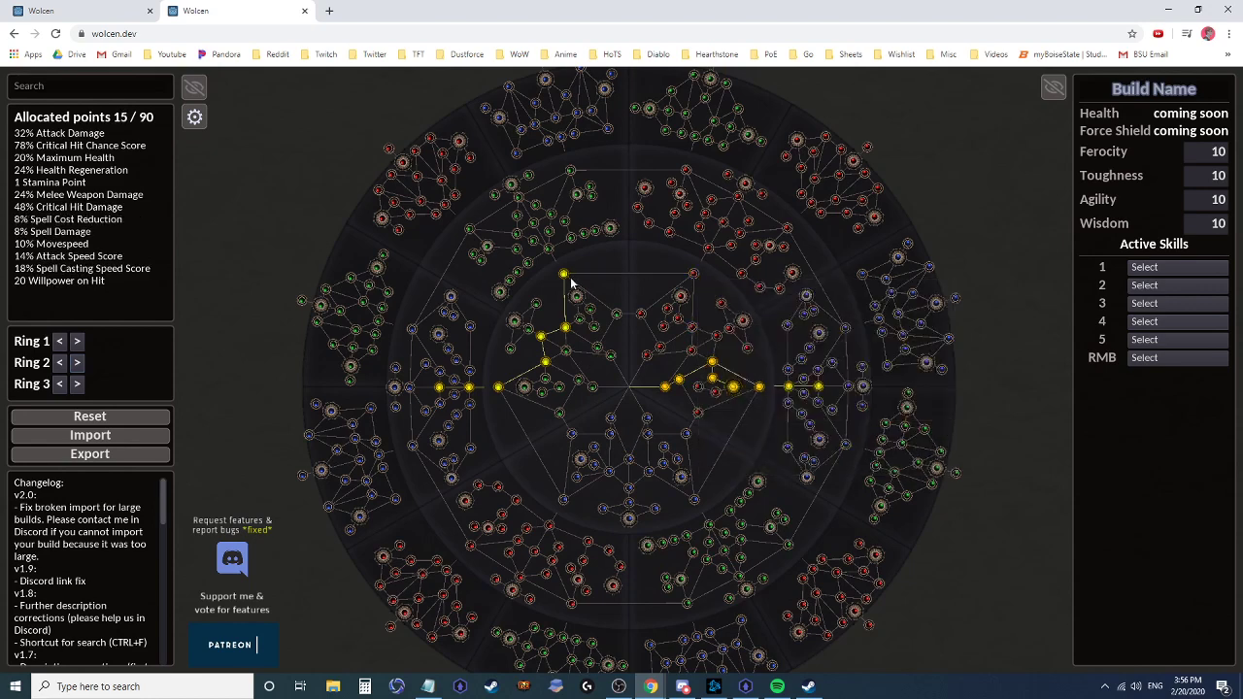
{"action": "left_click", "coordinate": [707, 365]}
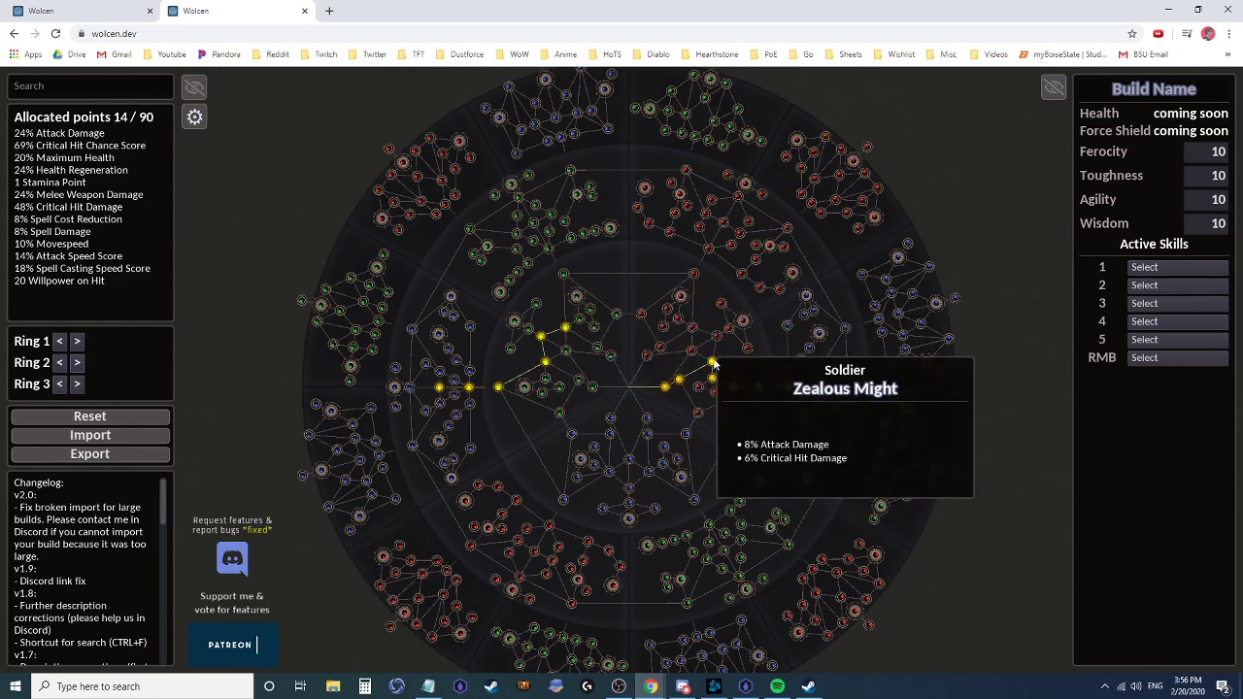
{"action": "left_click", "coordinate": [710, 362]}
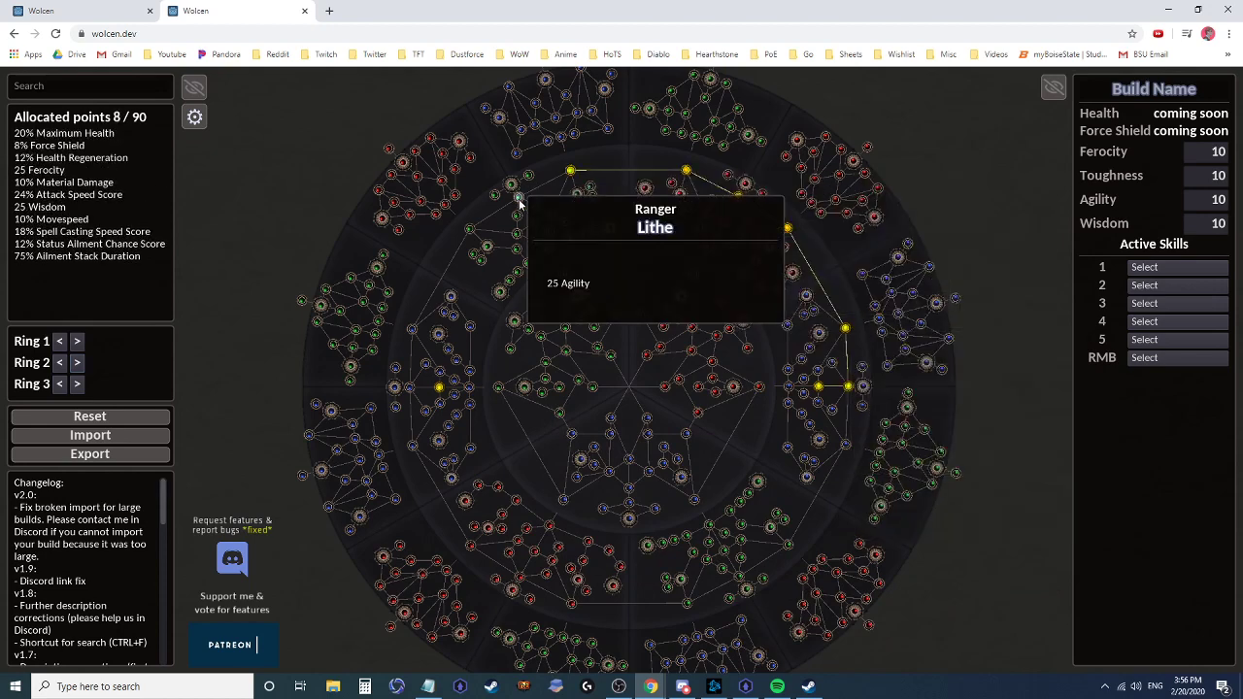
- Run the outer-ring path down the left side to the left start, reaching 12 of 90 points
{"action": "left_click", "coordinate": [516, 201]}
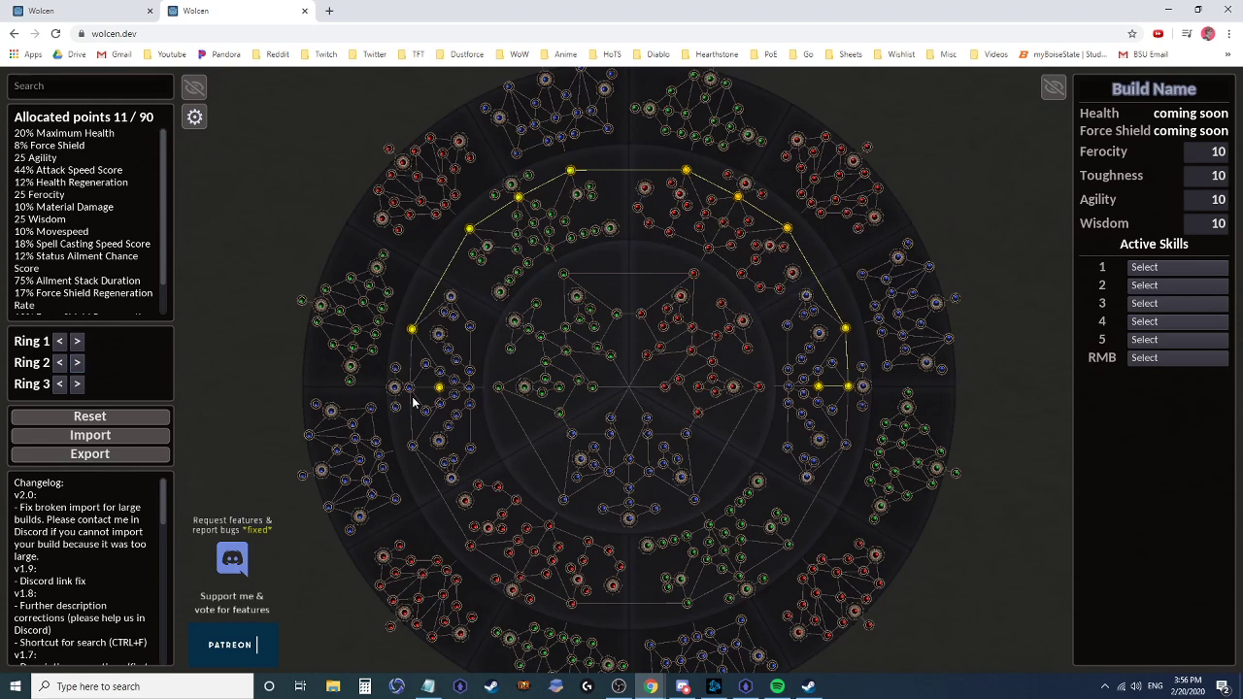
{"action": "left_click", "coordinate": [440, 384]}
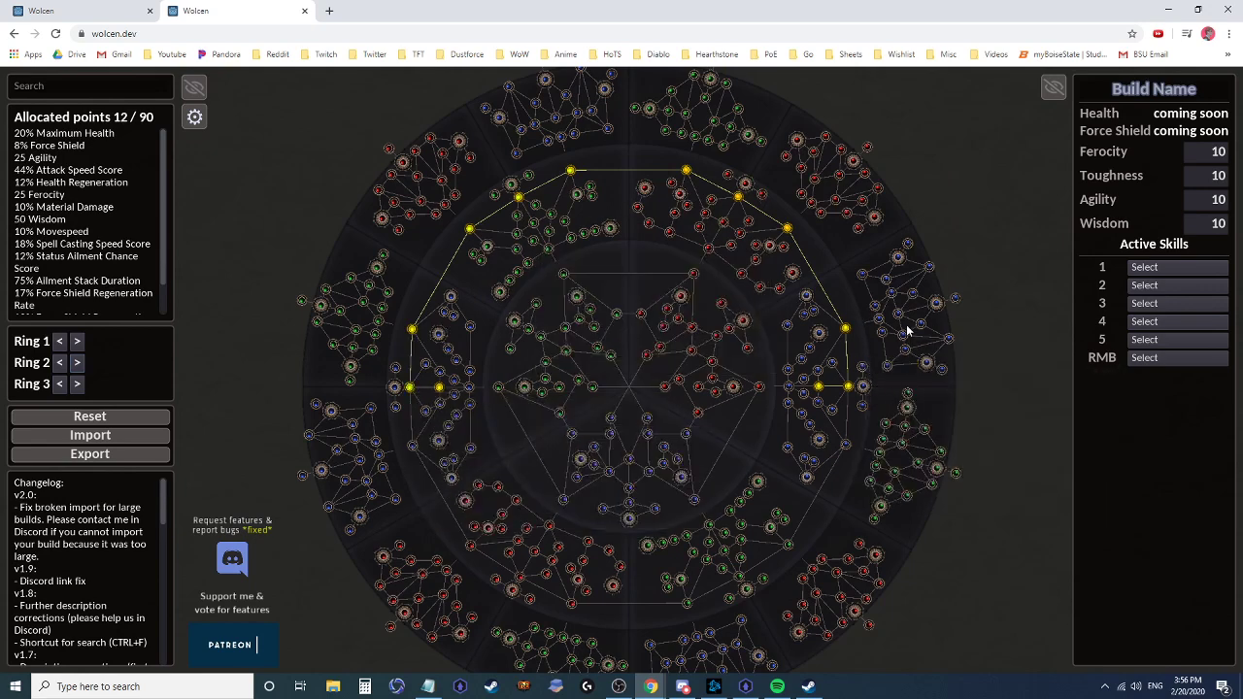
{"action": "mouse_move", "coordinate": [711, 129]}
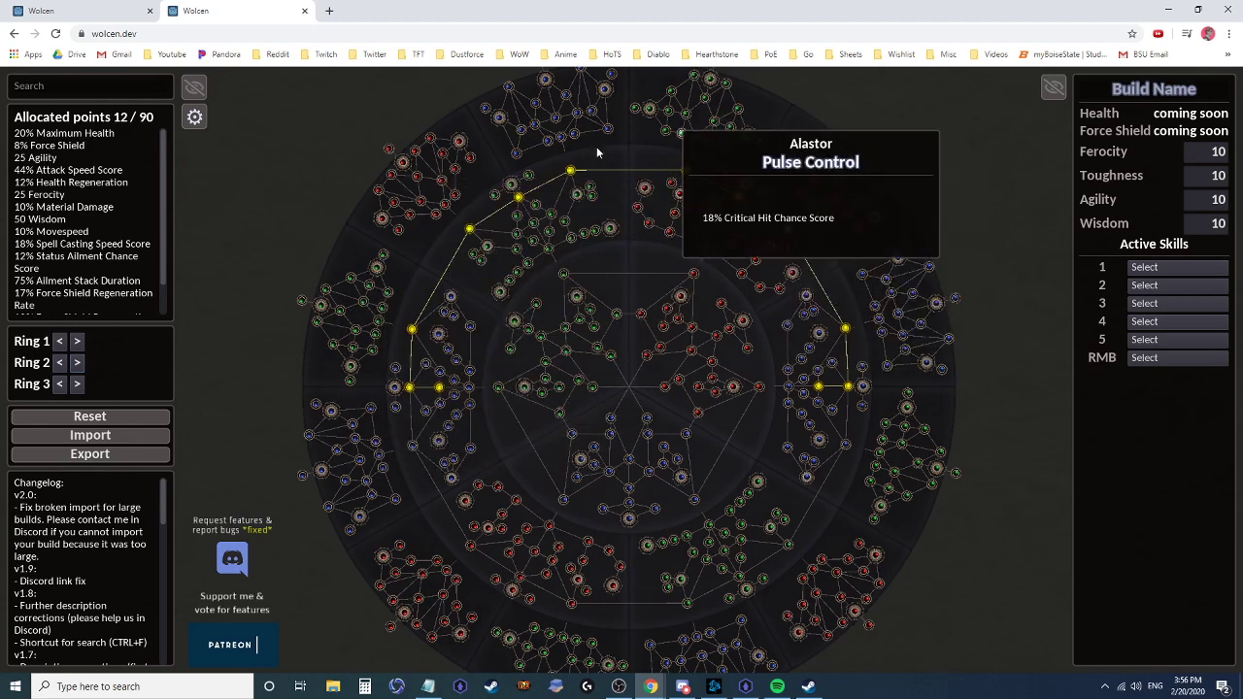
{"action": "mouse_move", "coordinate": [810, 204]}
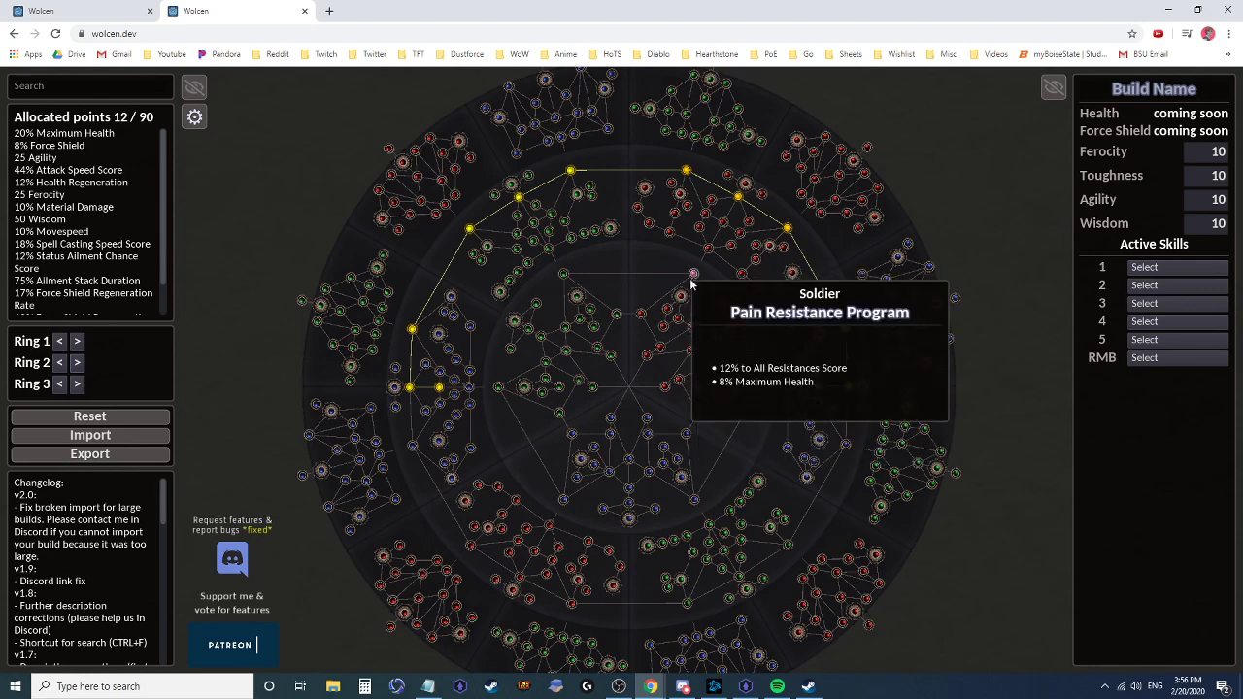
{"action": "mouse_move", "coordinate": [573, 340]}
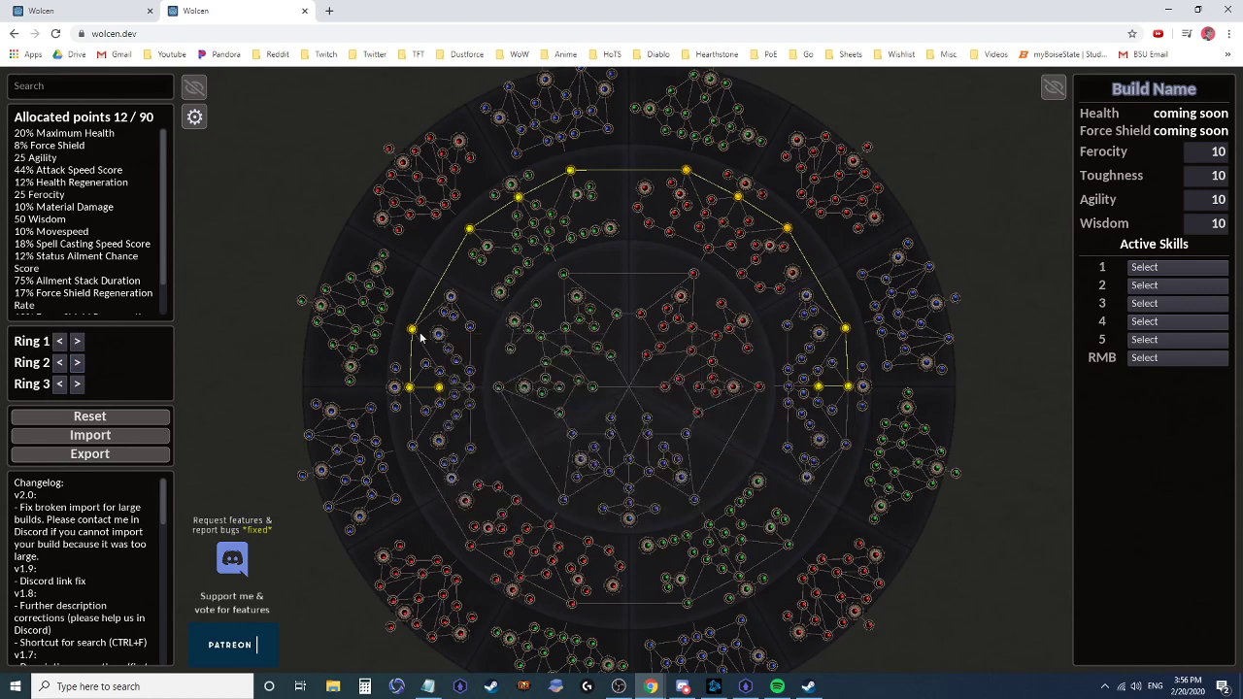
{"action": "mouse_move", "coordinate": [444, 165]}
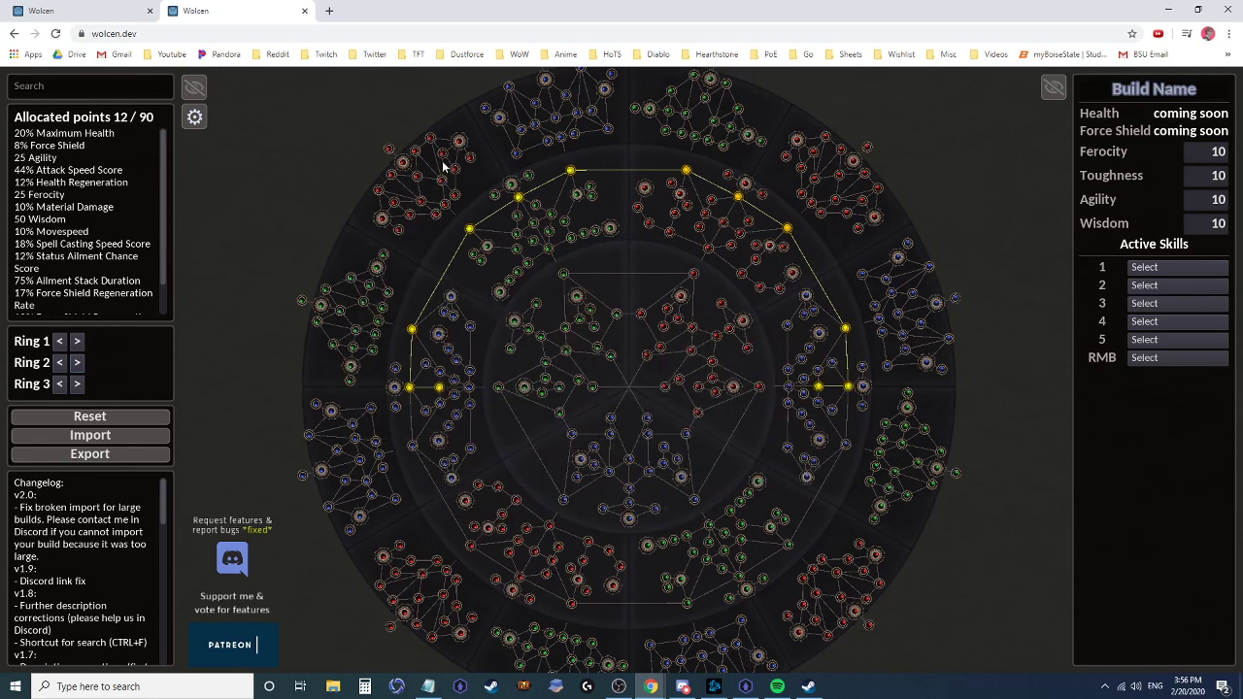
- Toggle the upper-left fire damage node, then refund the outer path to the two starting points
{"action": "left_click", "coordinate": [449, 171]}
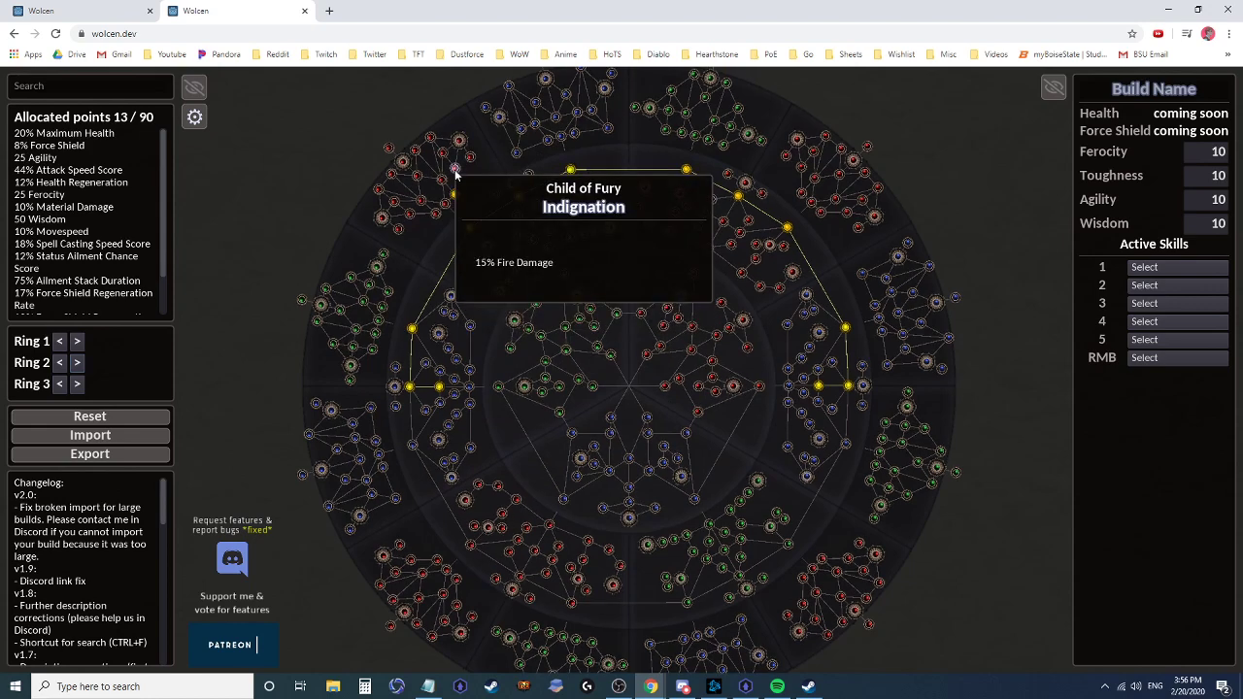
{"action": "left_click", "coordinate": [453, 169]}
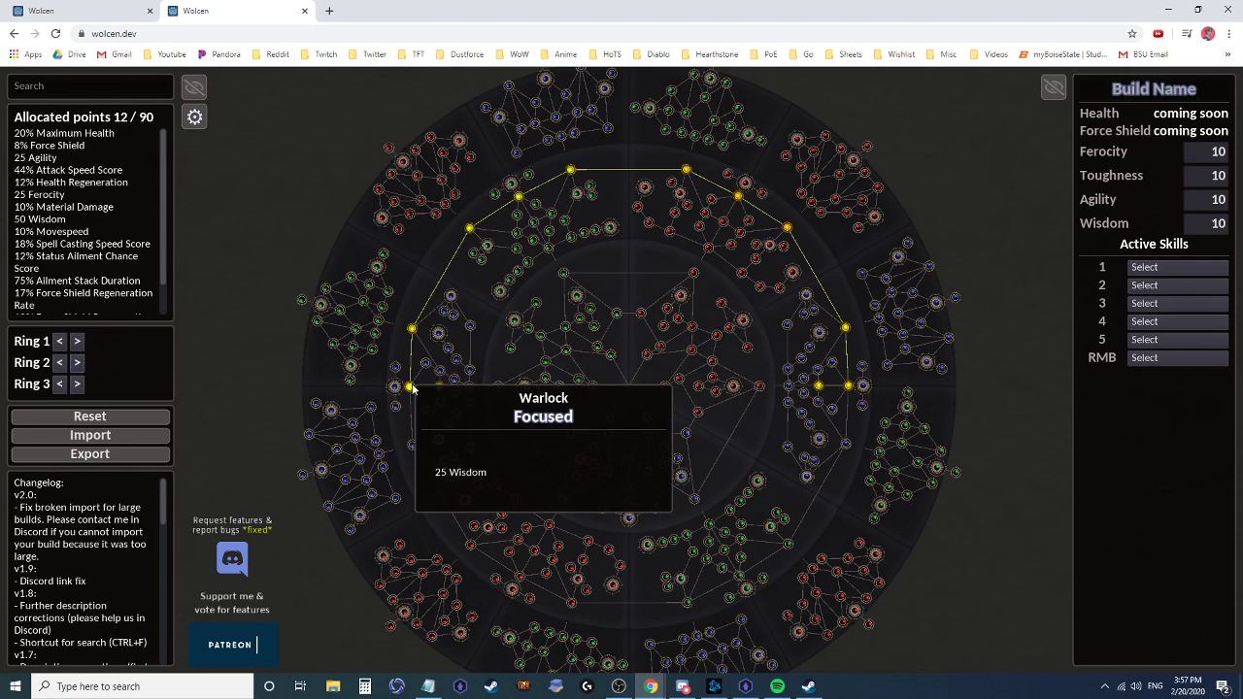
{"action": "left_click", "coordinate": [409, 386]}
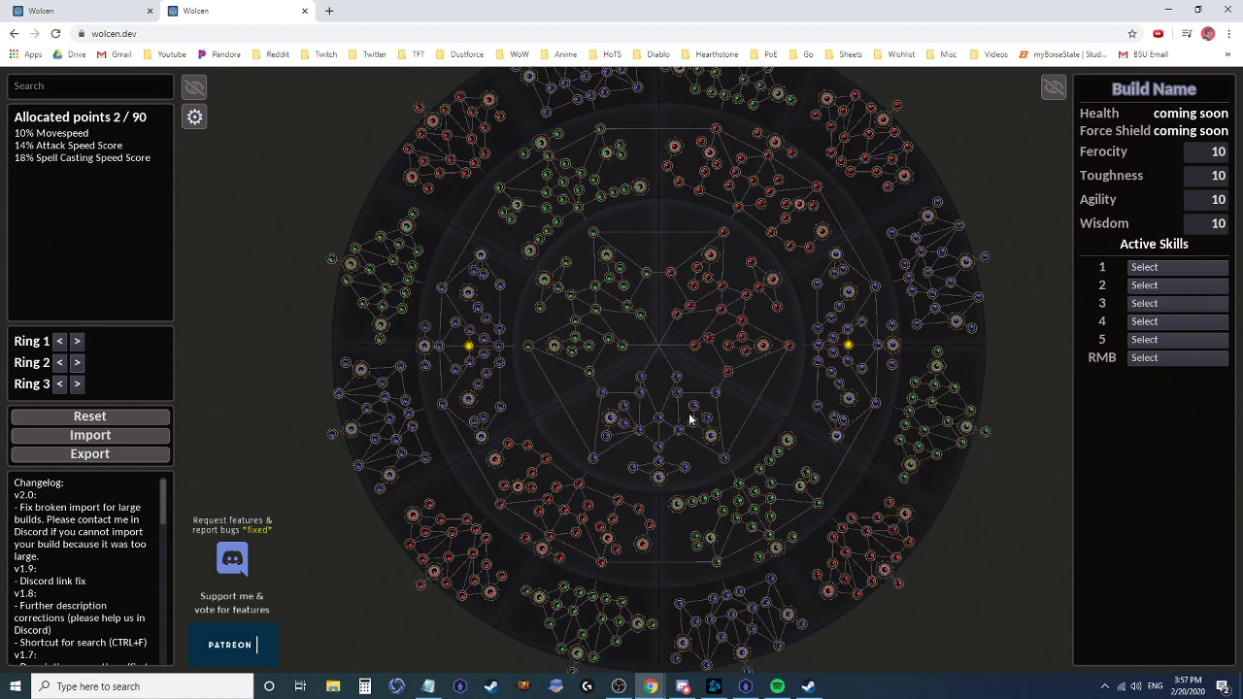
{"action": "mouse_move", "coordinate": [887, 392]}
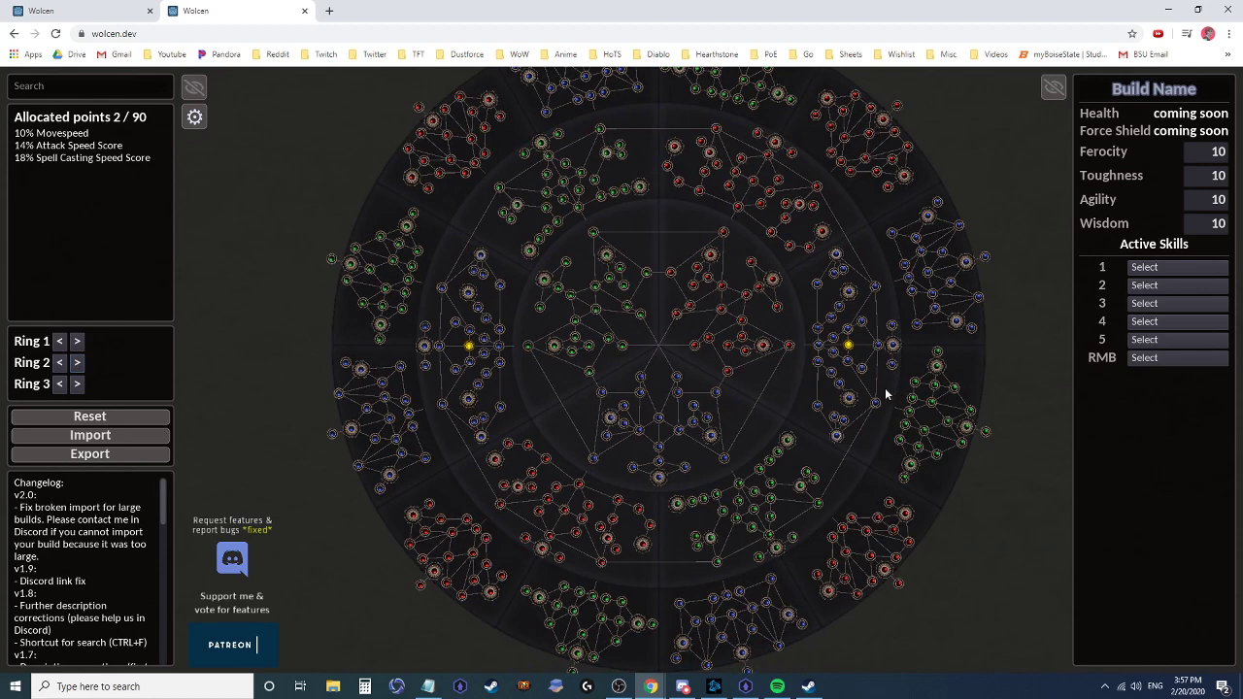
{"action": "mouse_move", "coordinate": [623, 350]}
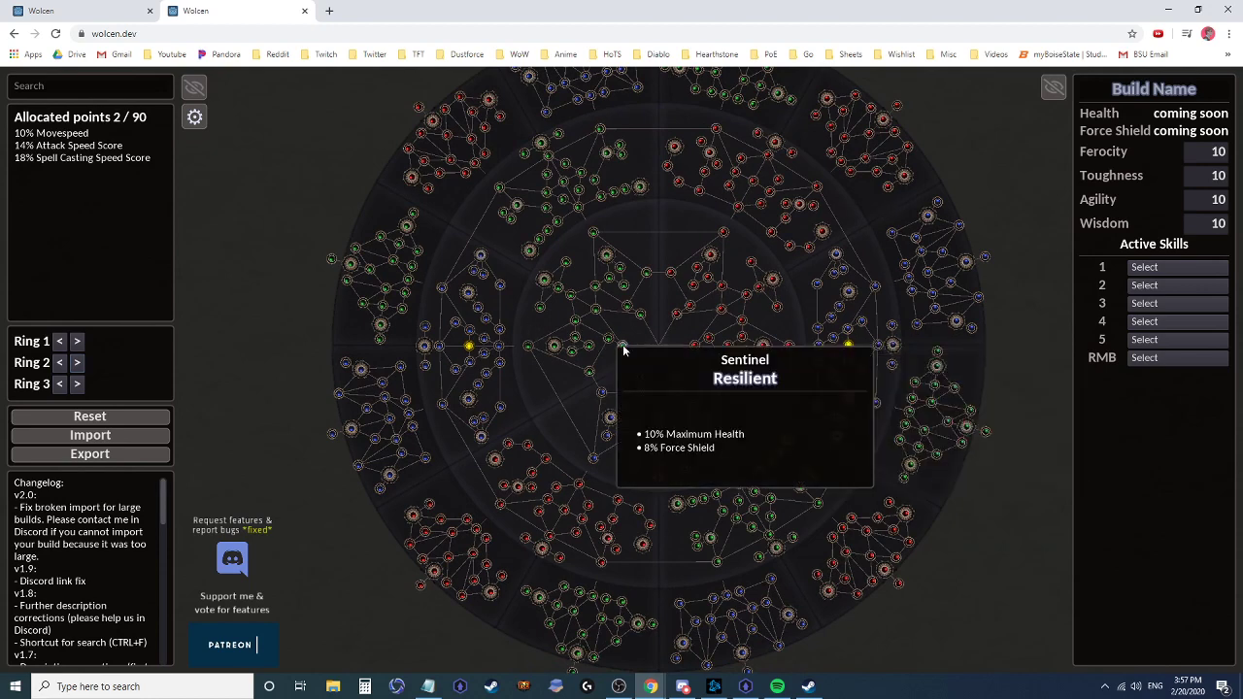
{"action": "mouse_move", "coordinate": [655, 440]}
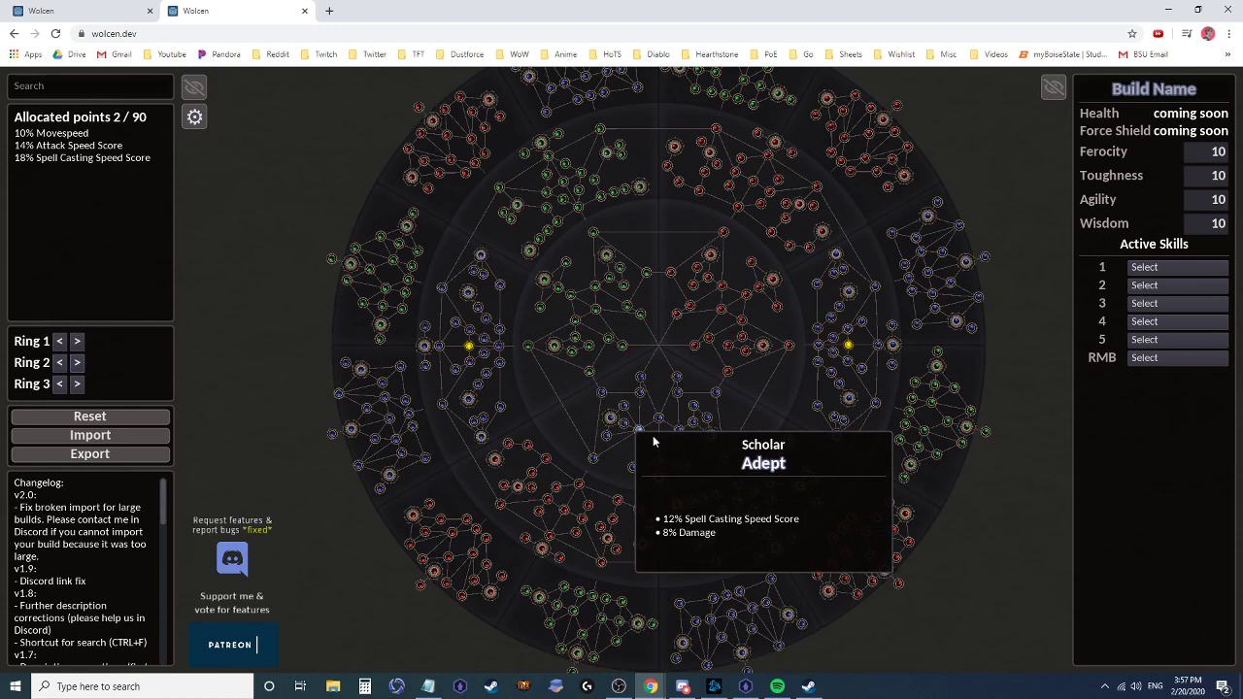
{"action": "mouse_move", "coordinate": [821, 425]}
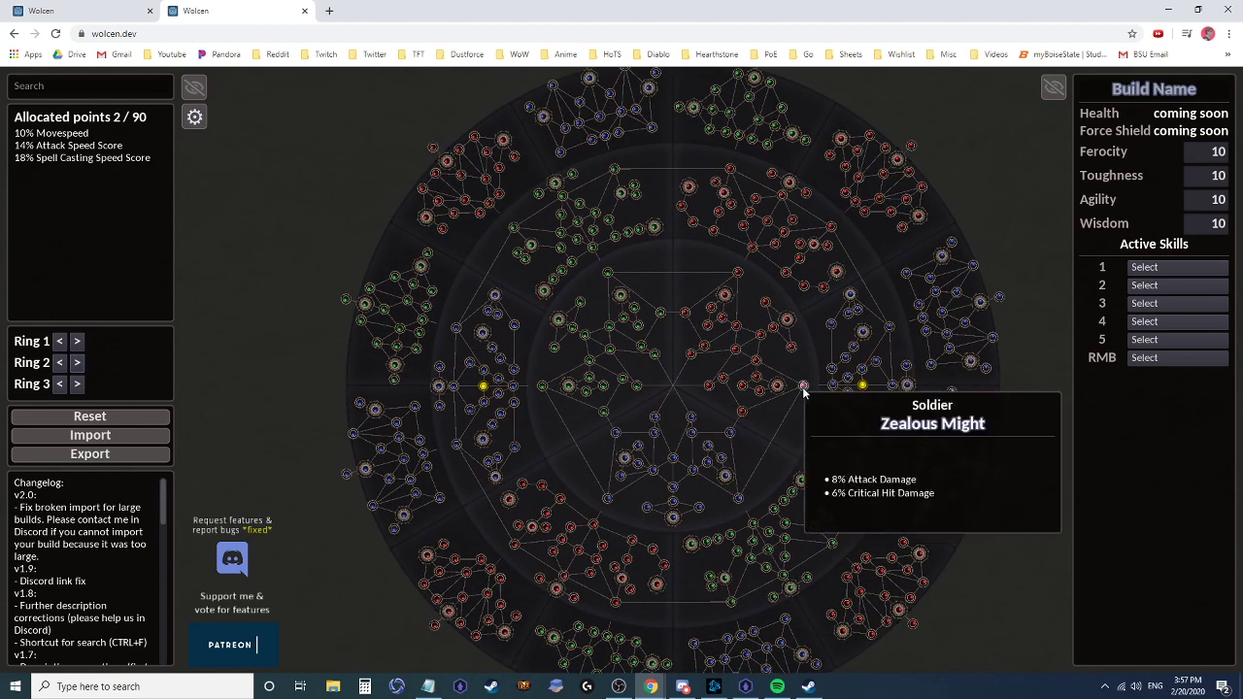
{"action": "mouse_move", "coordinate": [762, 364]}
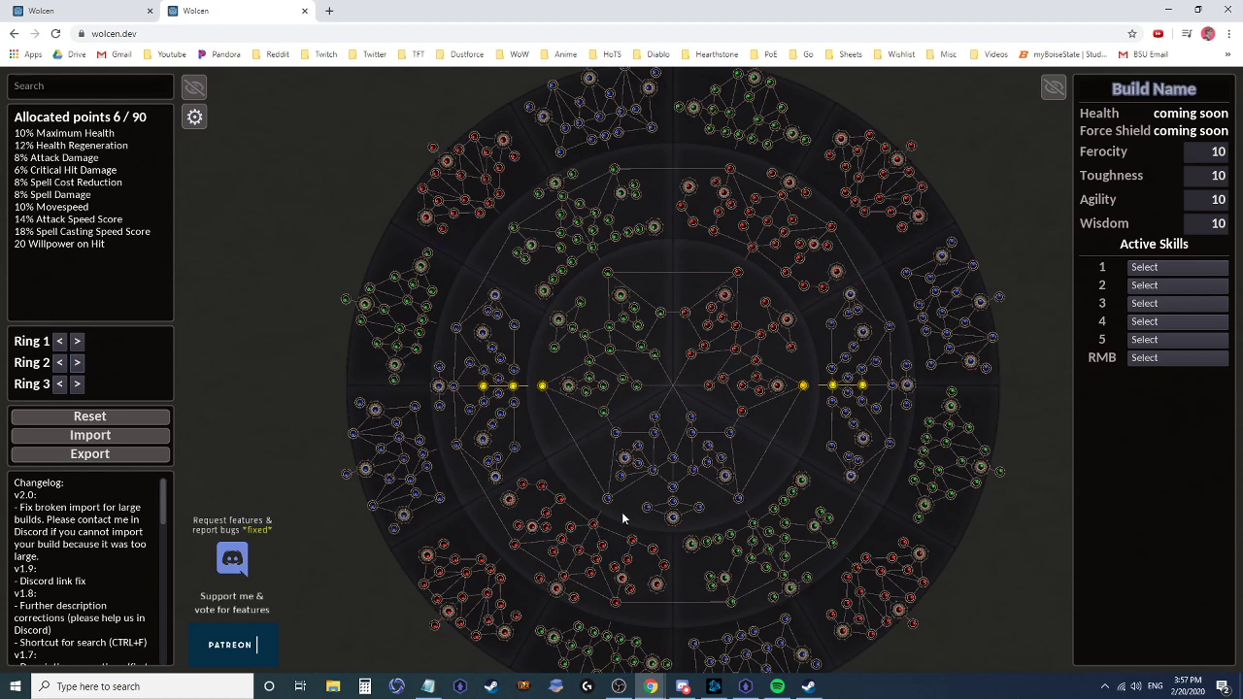
{"action": "mouse_move", "coordinate": [760, 333]}
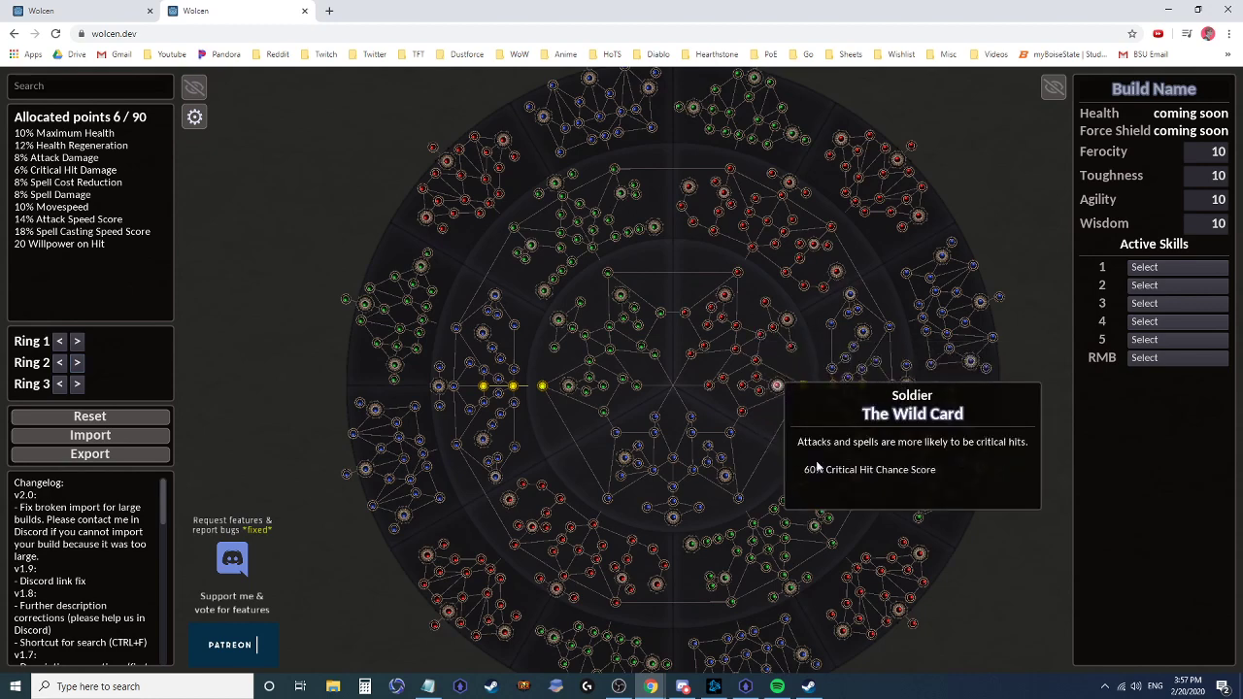
- Join both starting paths over the inner ring's top, reaching 10 of 90 points
{"action": "left_click", "coordinate": [755, 335]}
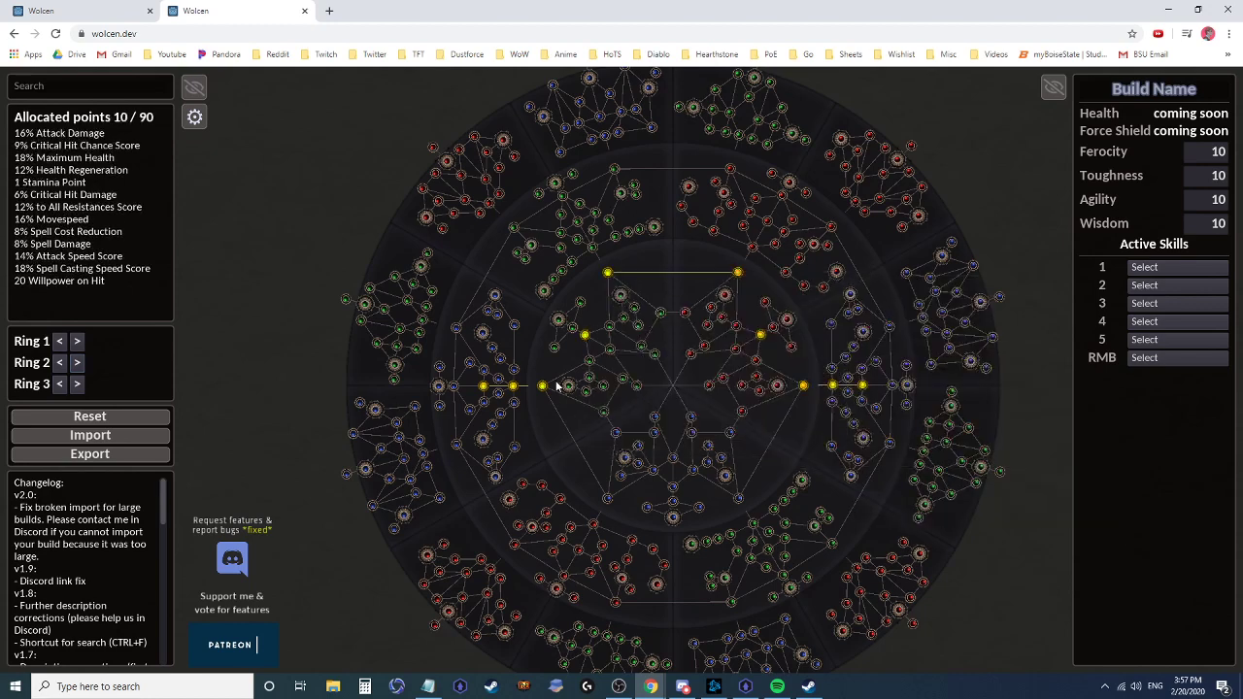
{"action": "mouse_move", "coordinate": [511, 386]}
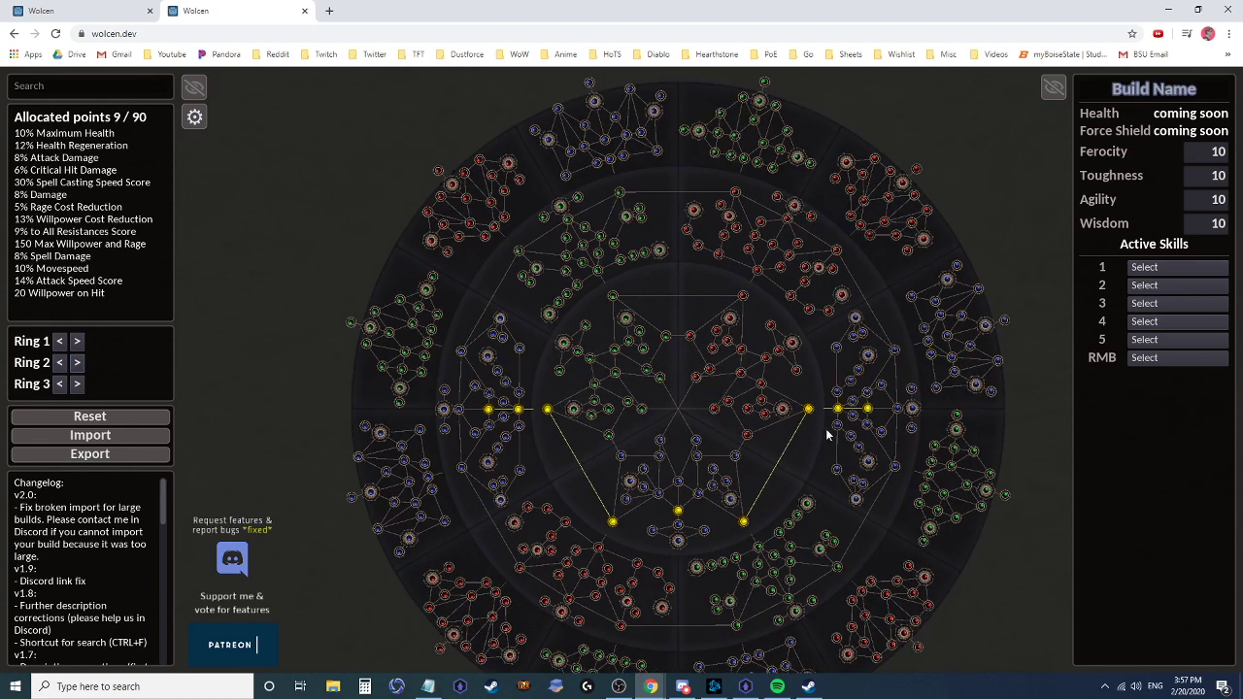
{"action": "mouse_move", "coordinate": [674, 342]}
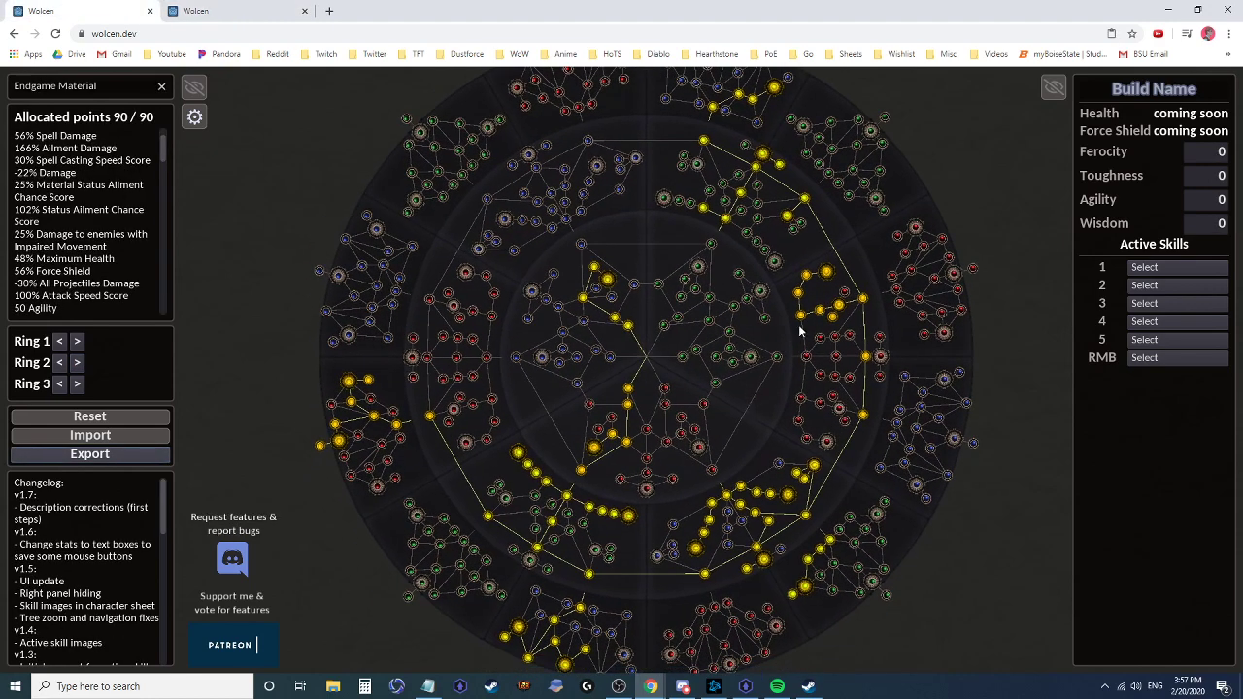
{"action": "mouse_move", "coordinate": [754, 275]}
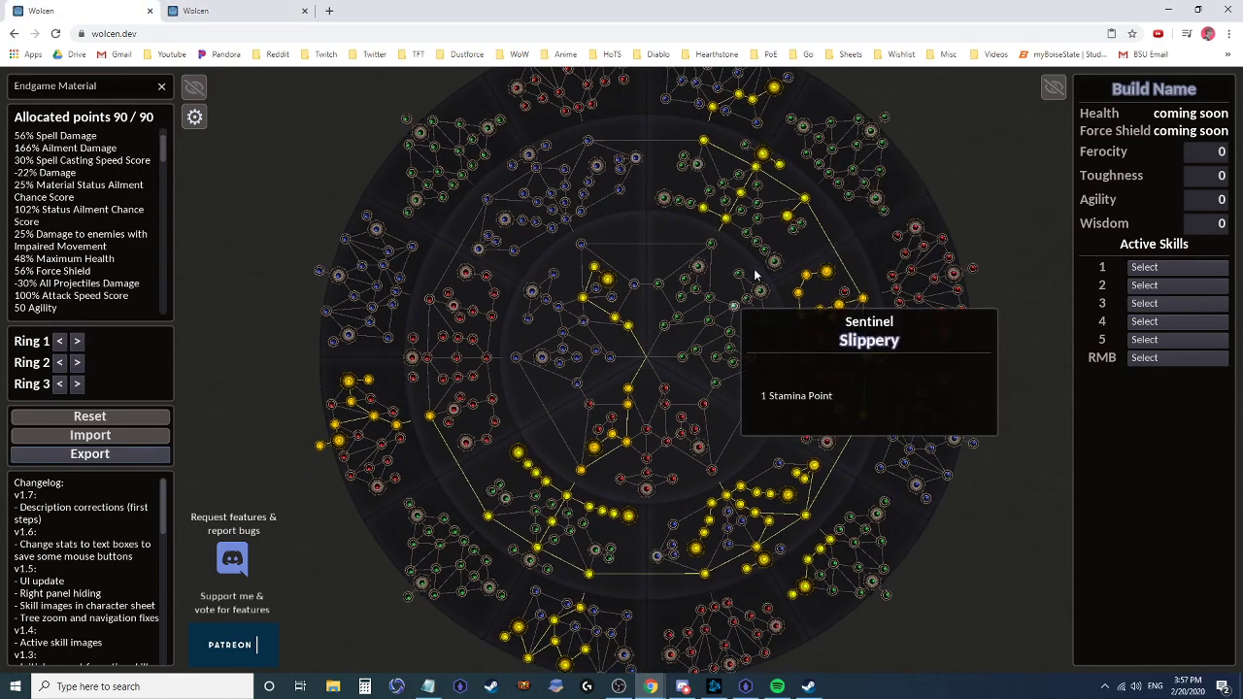
{"action": "mouse_move", "coordinate": [450, 452]}
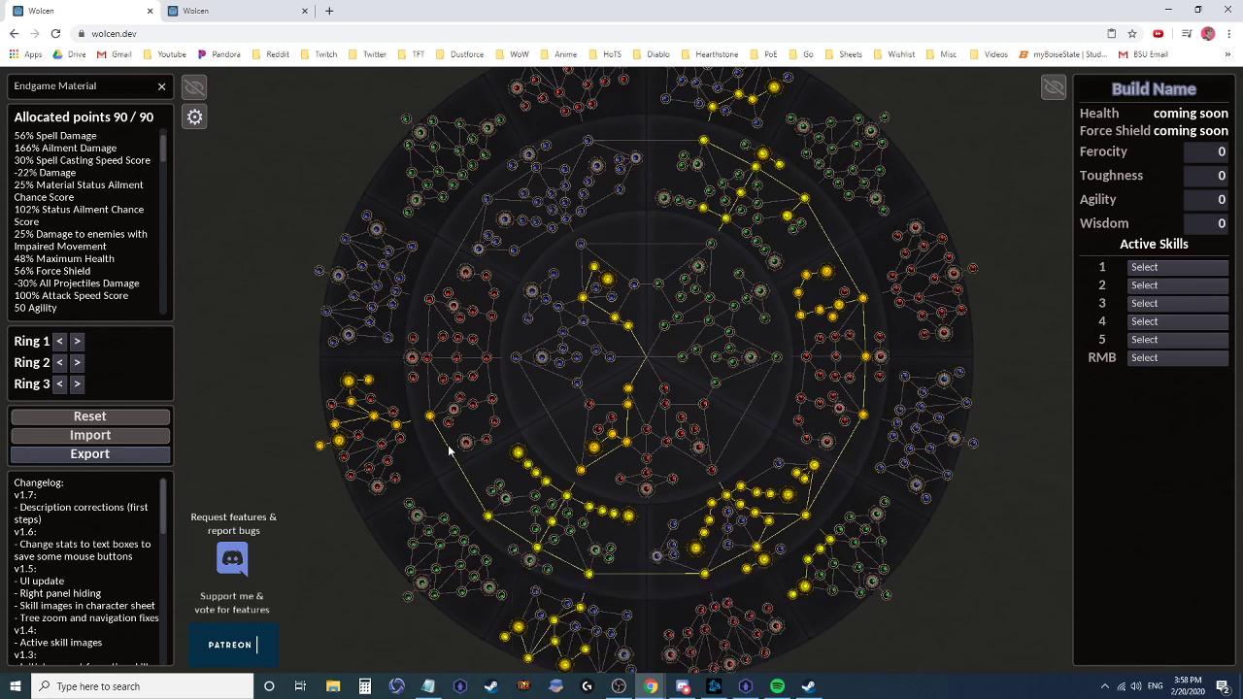
{"action": "mouse_move", "coordinate": [535, 537]}
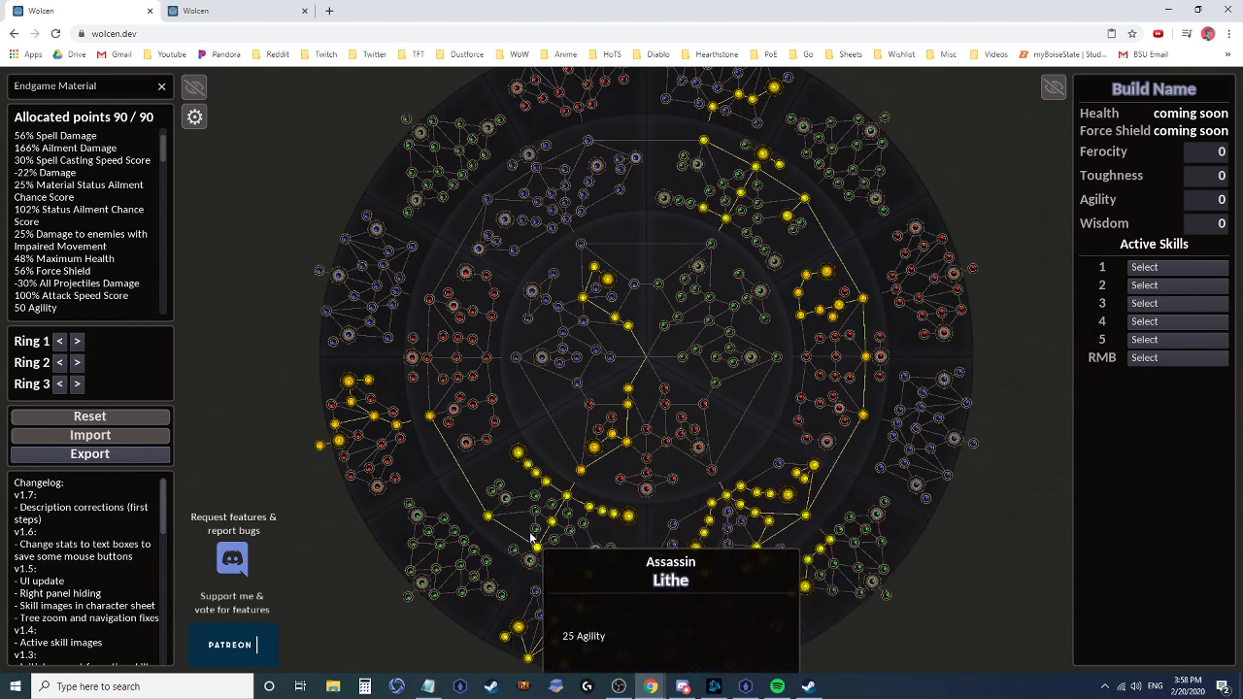
{"action": "mouse_move", "coordinate": [616, 416]}
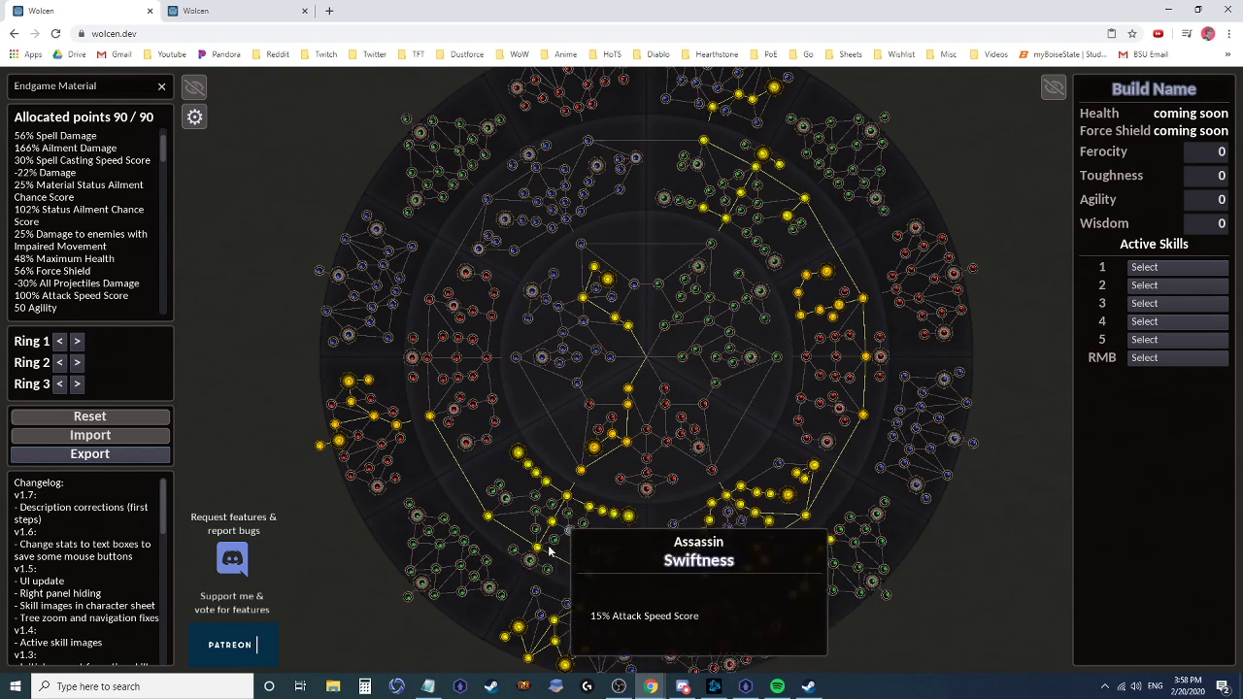
{"action": "mouse_move", "coordinate": [772, 617]}
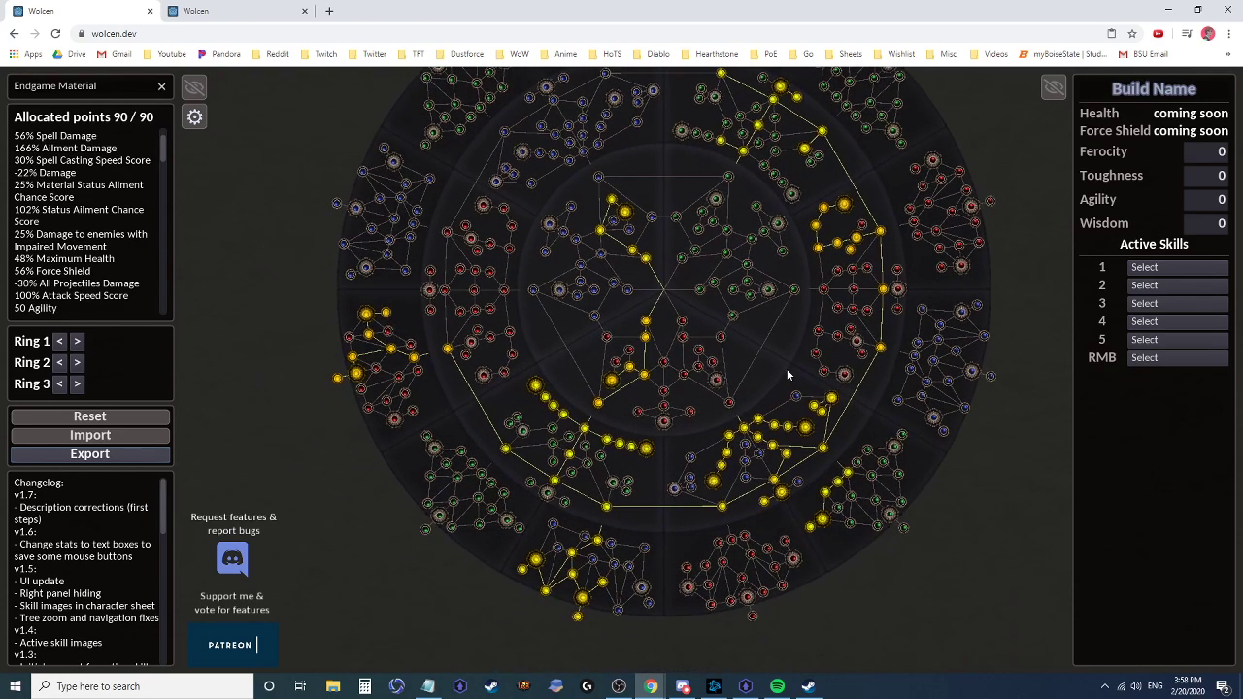
{"action": "mouse_move", "coordinate": [821, 427]}
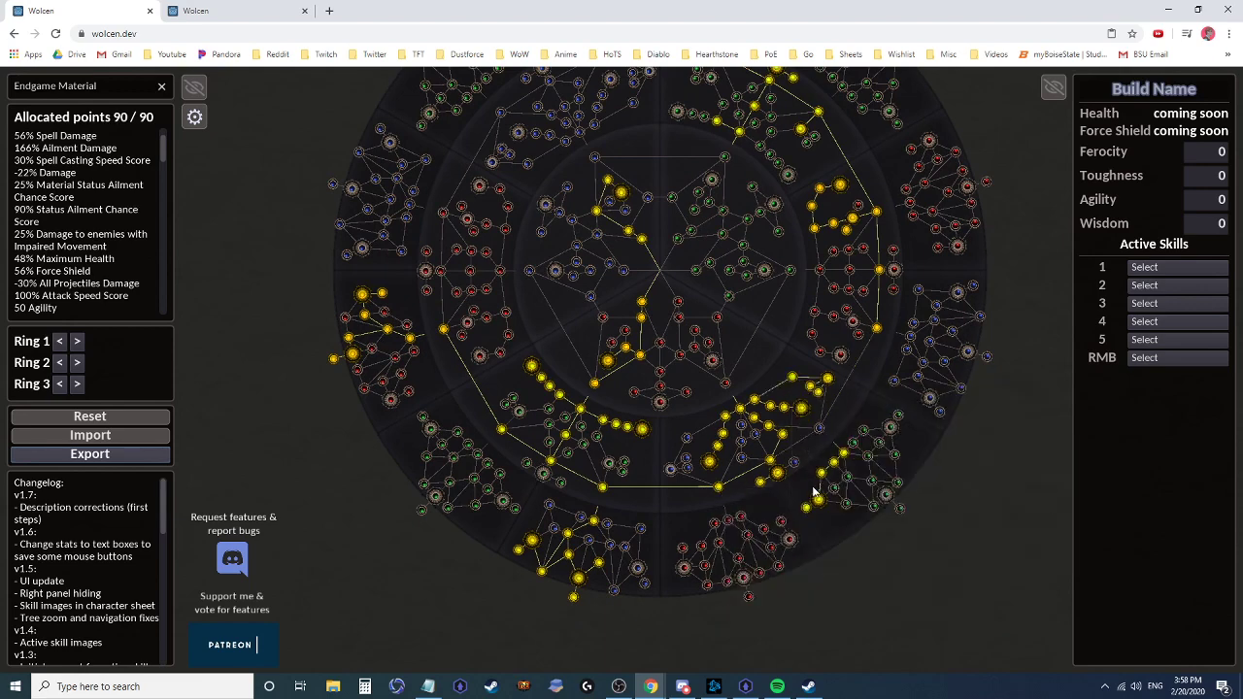
{"action": "mouse_move", "coordinate": [885, 197]}
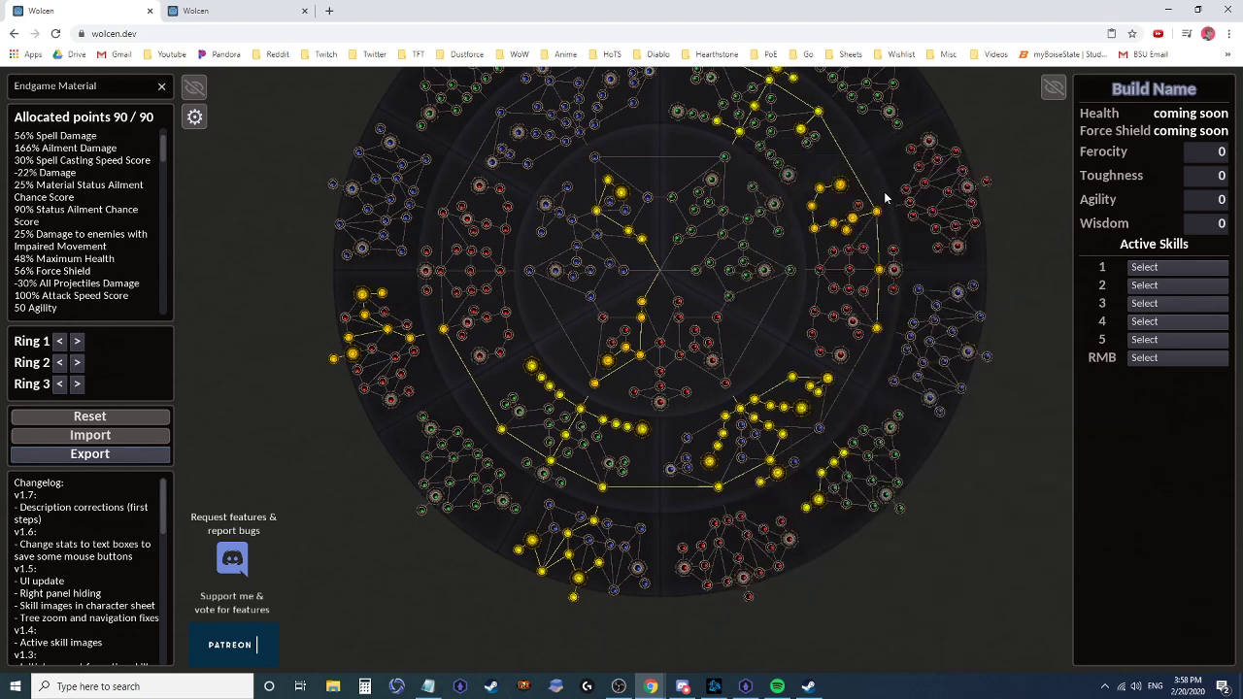
{"action": "mouse_move", "coordinate": [805, 466]}
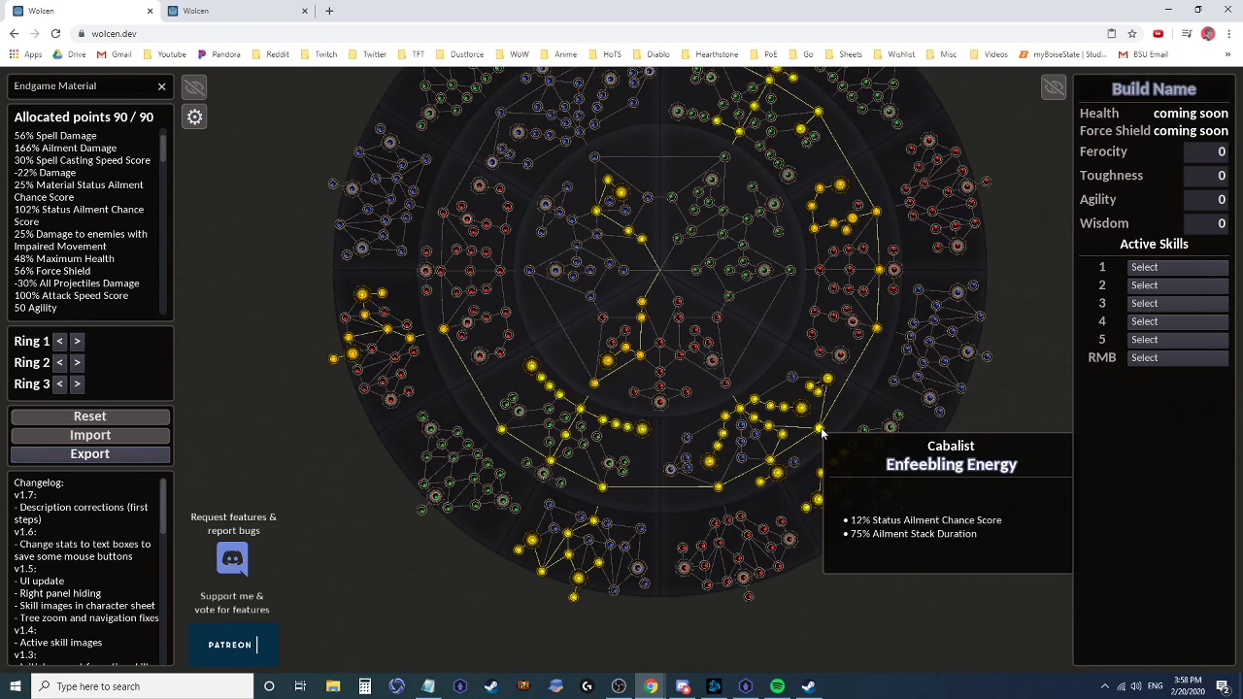
{"action": "mouse_move", "coordinate": [699, 497]}
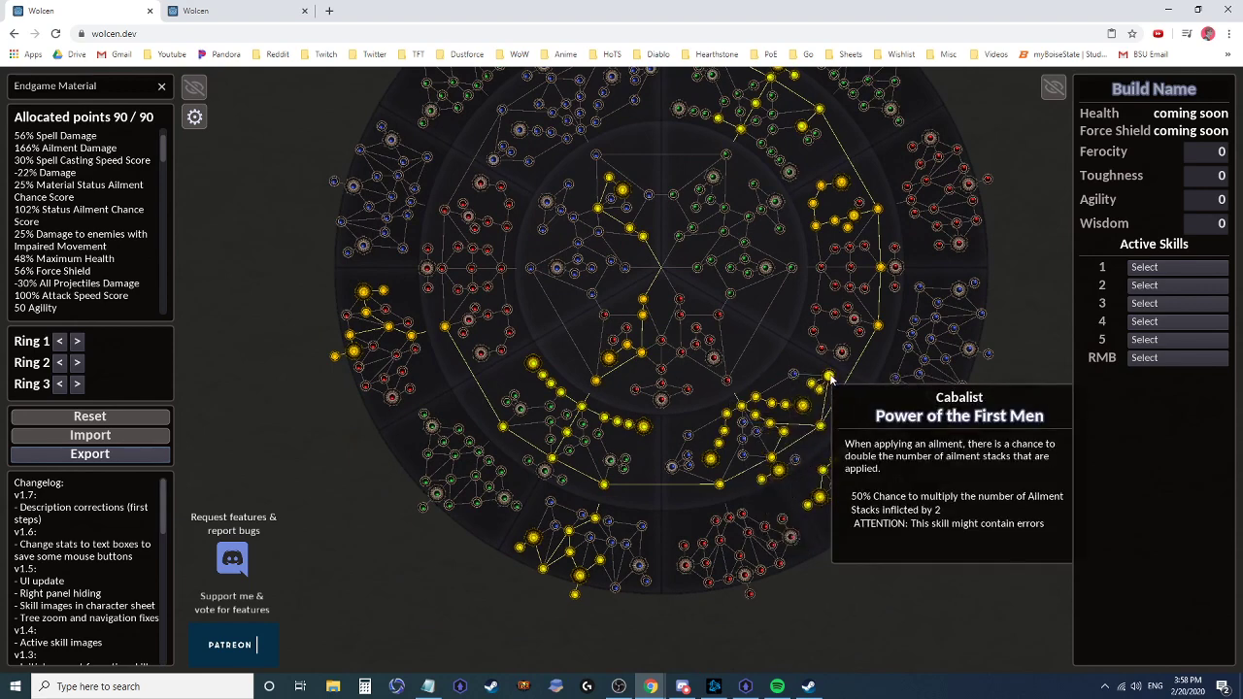
{"action": "mouse_move", "coordinate": [835, 436]}
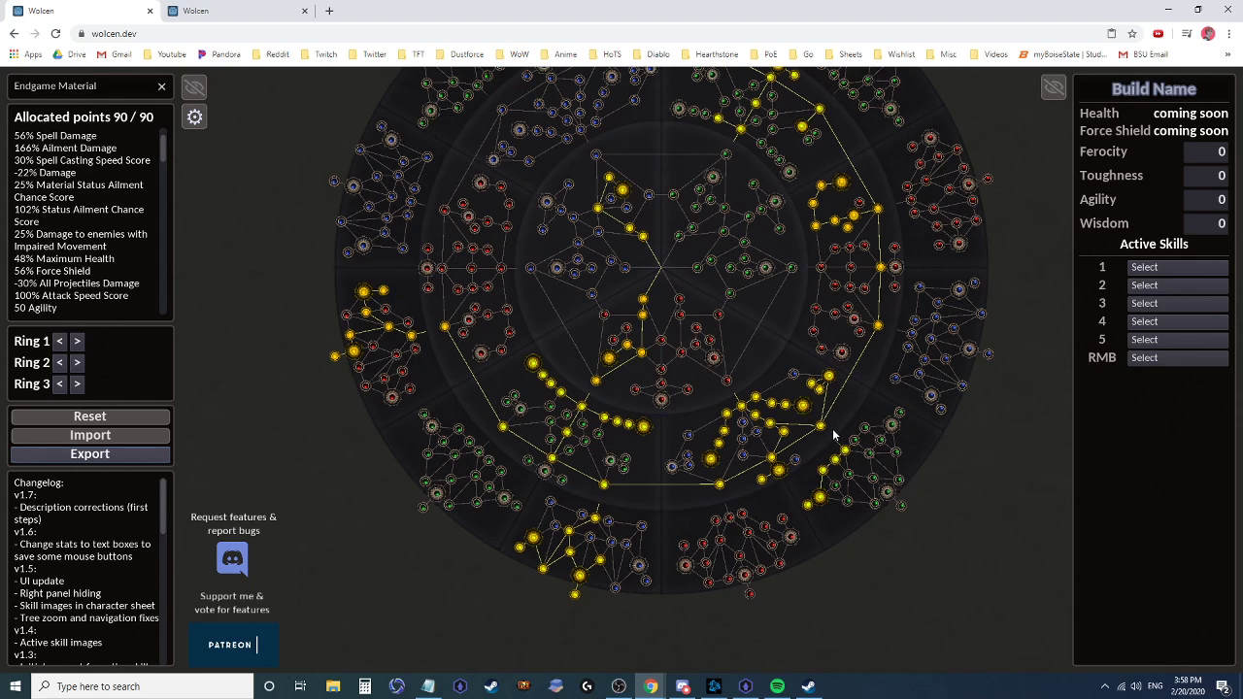
{"action": "mouse_move", "coordinate": [628, 485]}
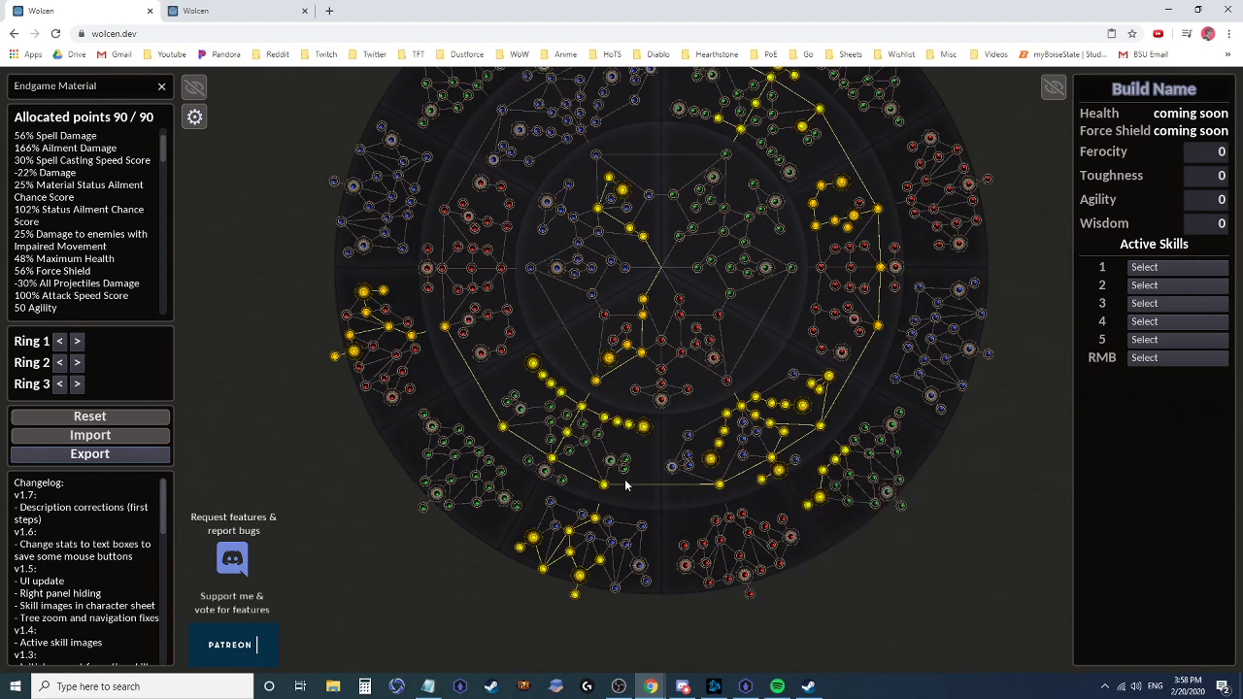
{"action": "mouse_move", "coordinate": [566, 471]}
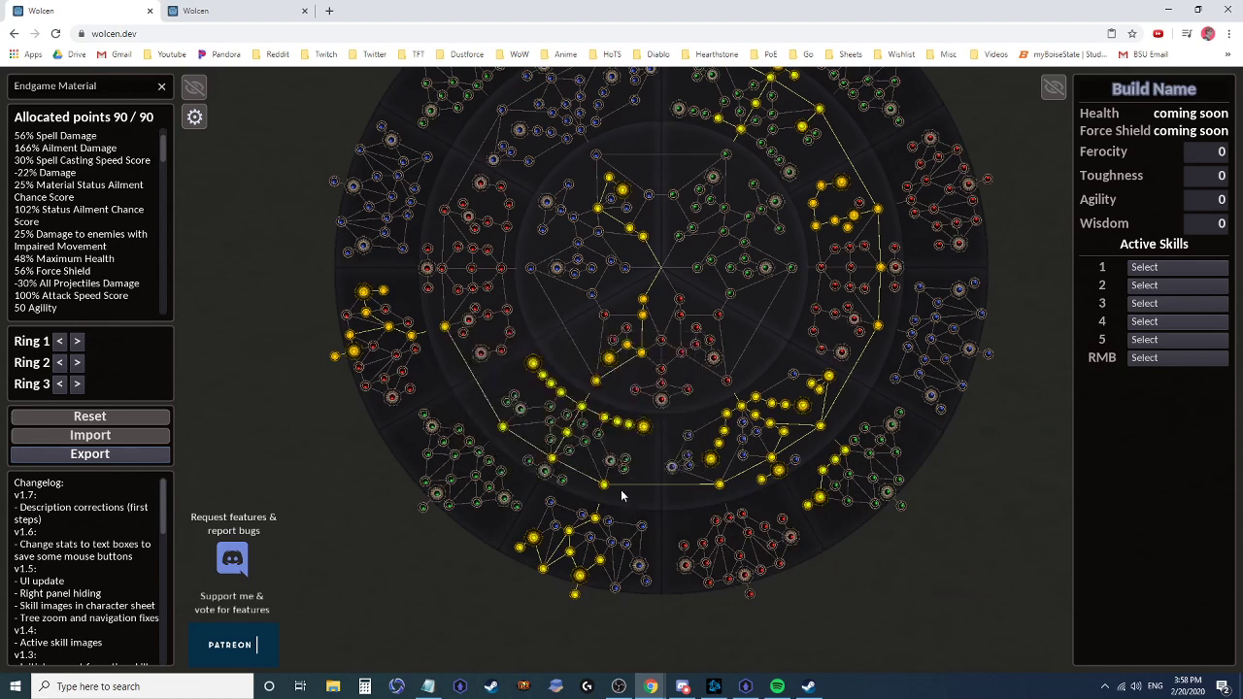
{"action": "mouse_move", "coordinate": [613, 517]}
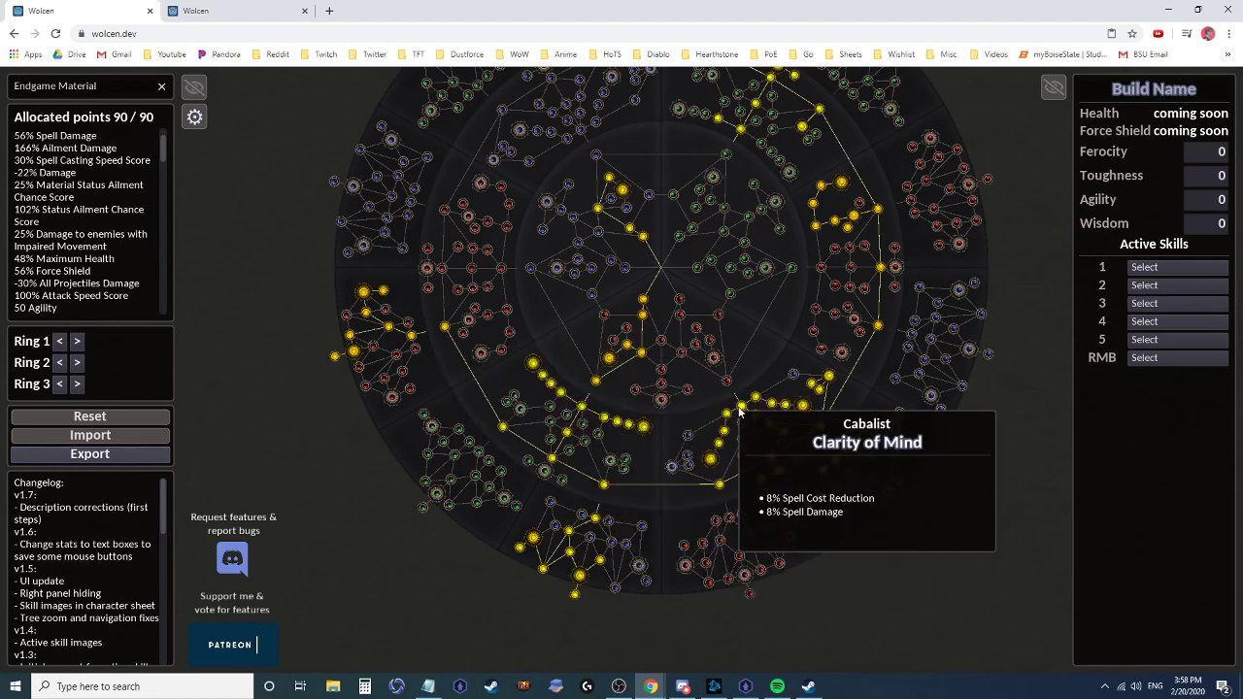
{"action": "mouse_move", "coordinate": [756, 399]}
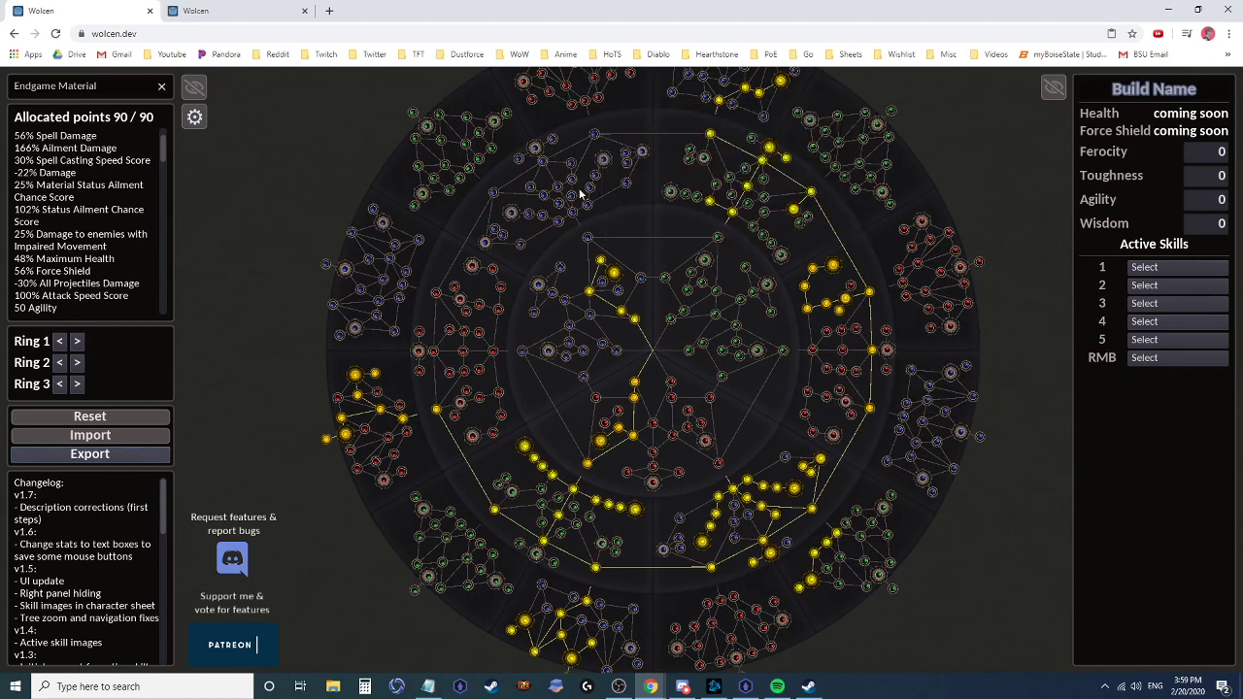
{"action": "mouse_move", "coordinate": [594, 318]}
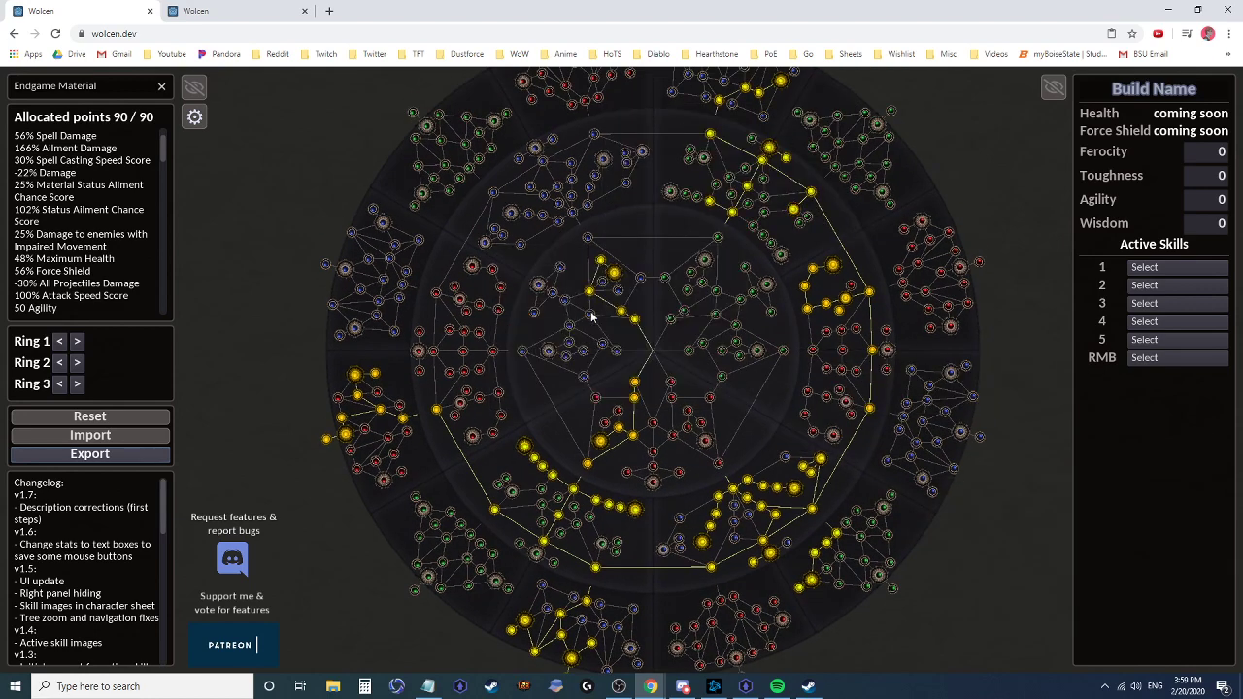
{"action": "mouse_move", "coordinate": [709, 428]}
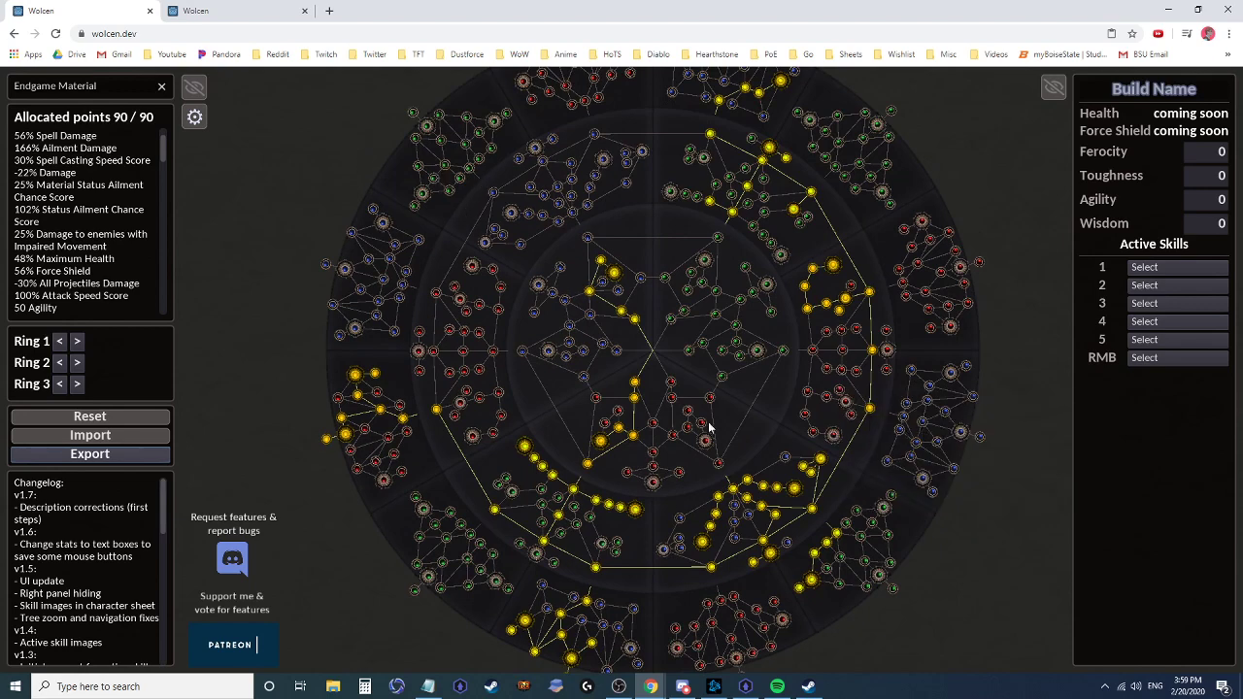
{"action": "mouse_move", "coordinate": [865, 249]}
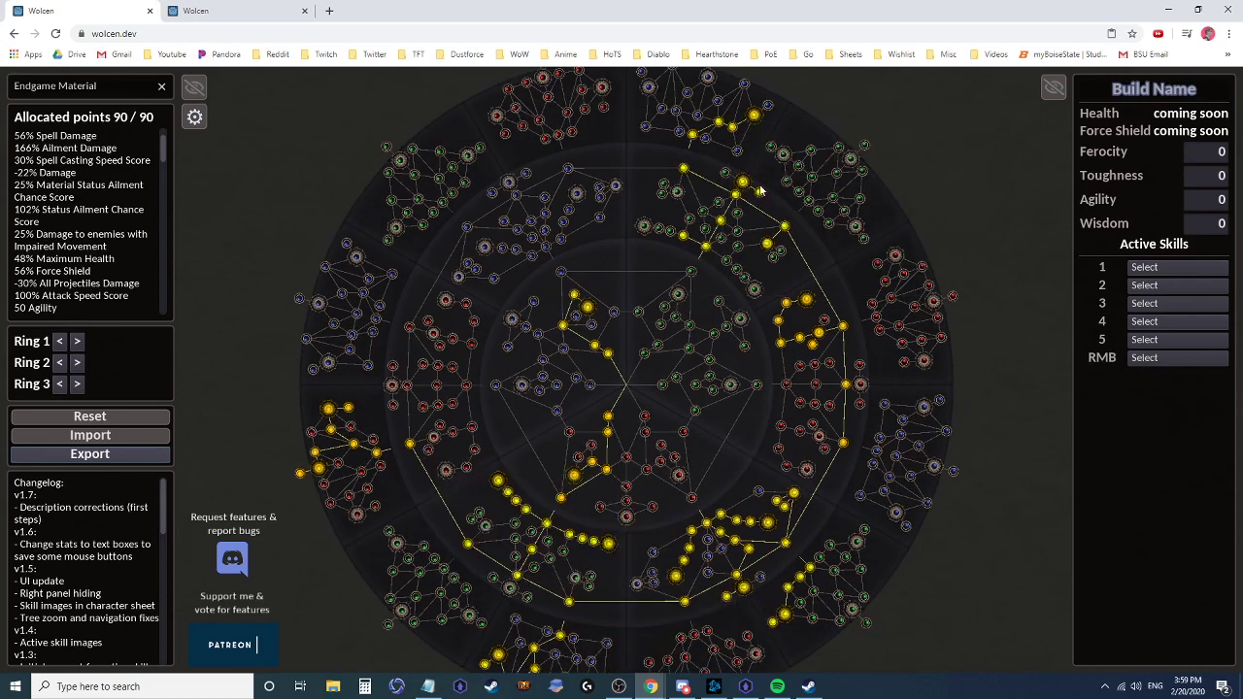
{"action": "mouse_move", "coordinate": [656, 569]}
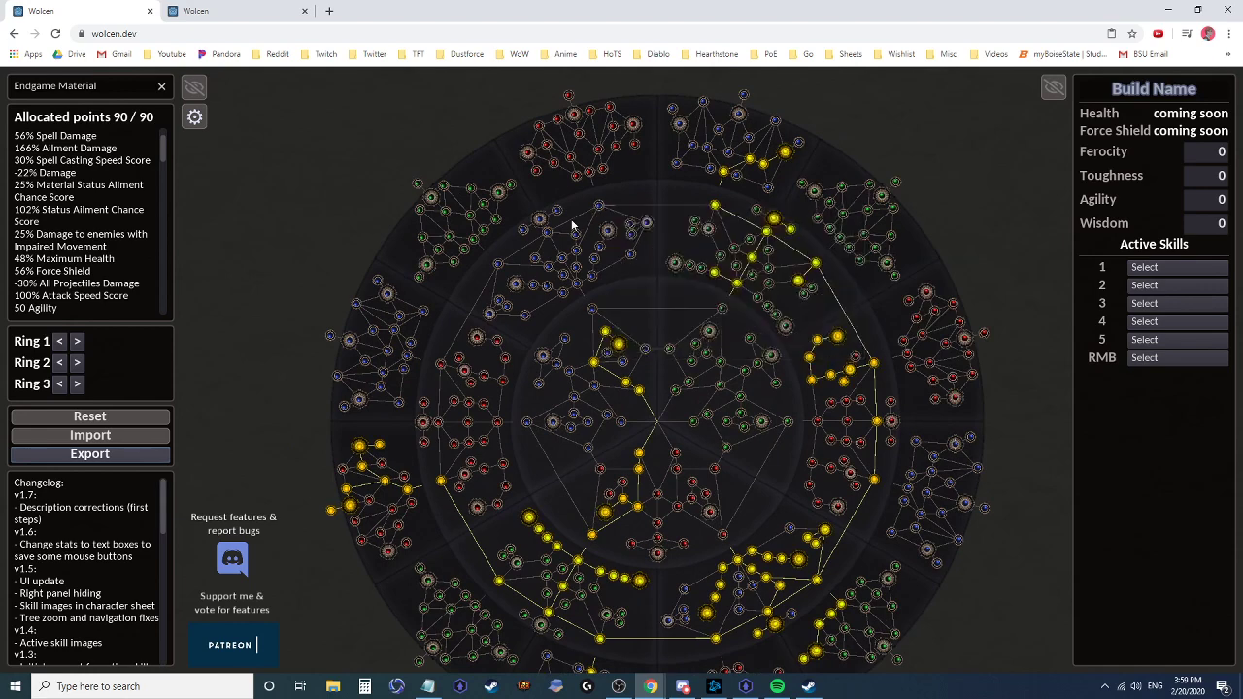
{"action": "mouse_move", "coordinate": [502, 268]}
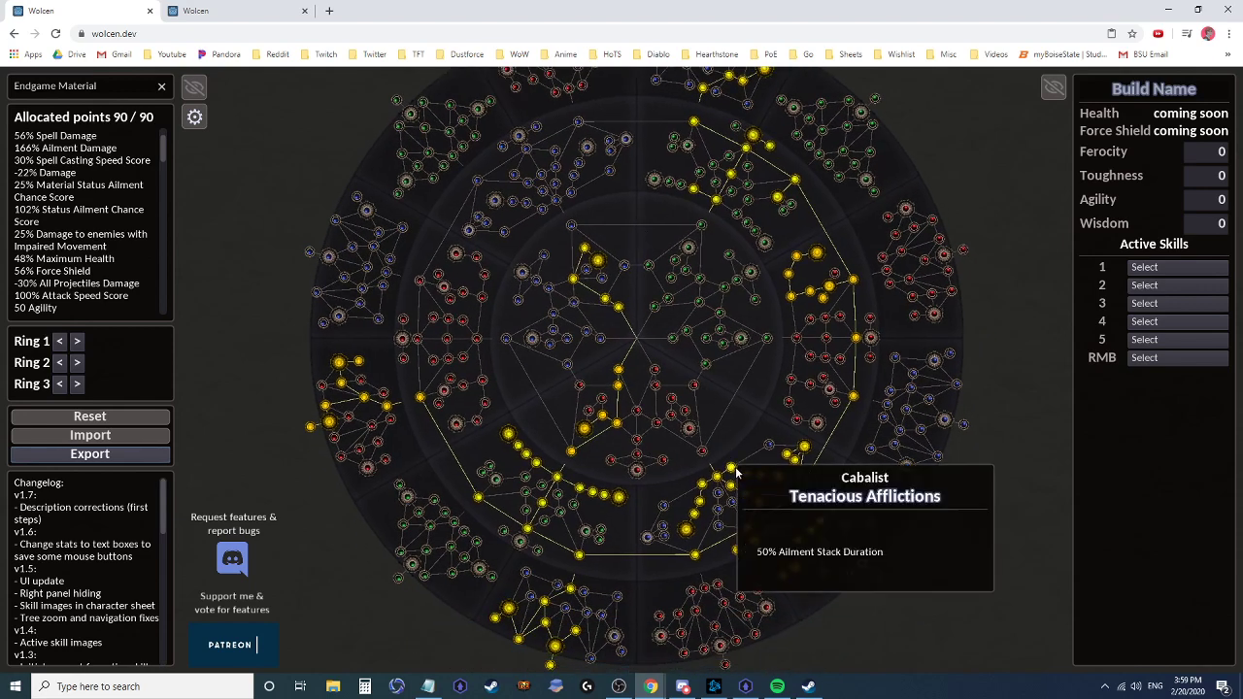
{"action": "mouse_move", "coordinate": [512, 196]}
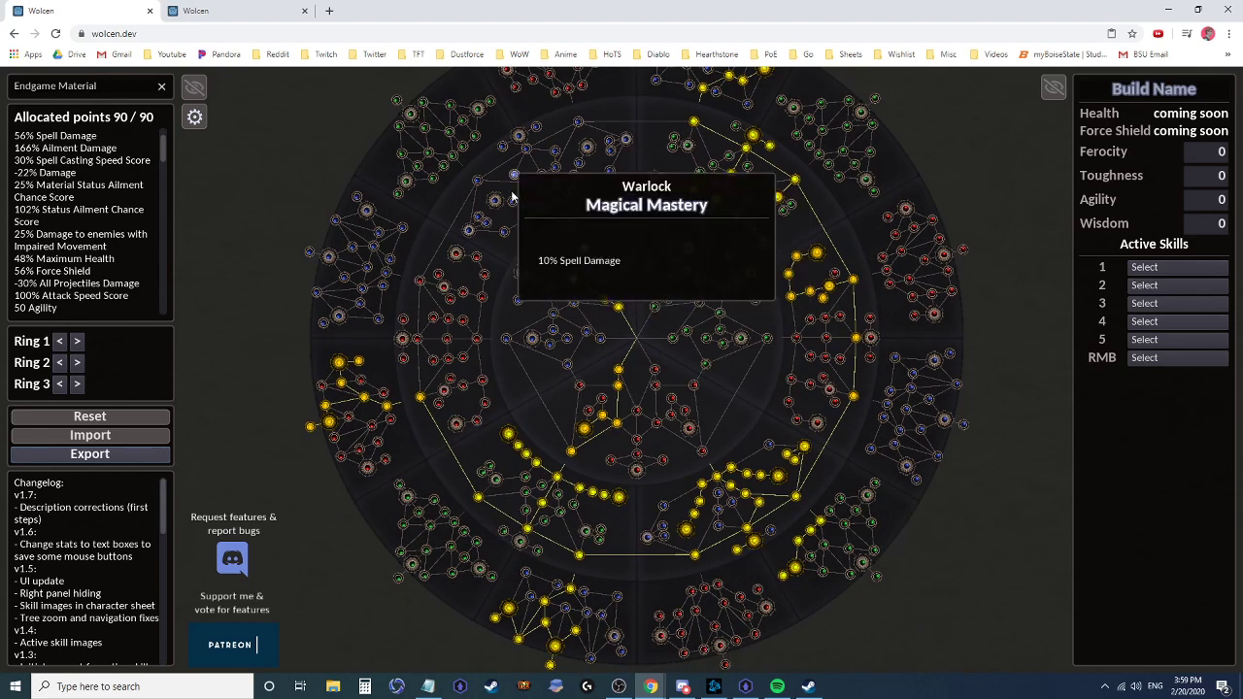
{"action": "mouse_move", "coordinate": [514, 230]}
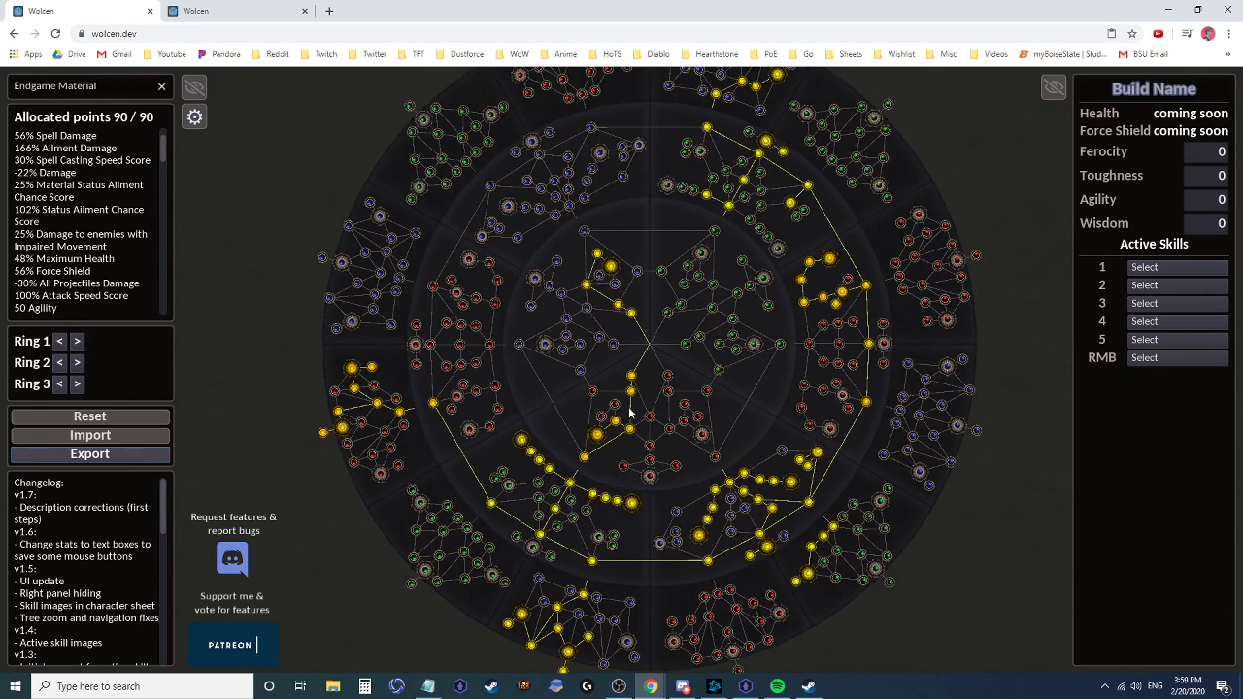
{"action": "mouse_move", "coordinate": [753, 287]}
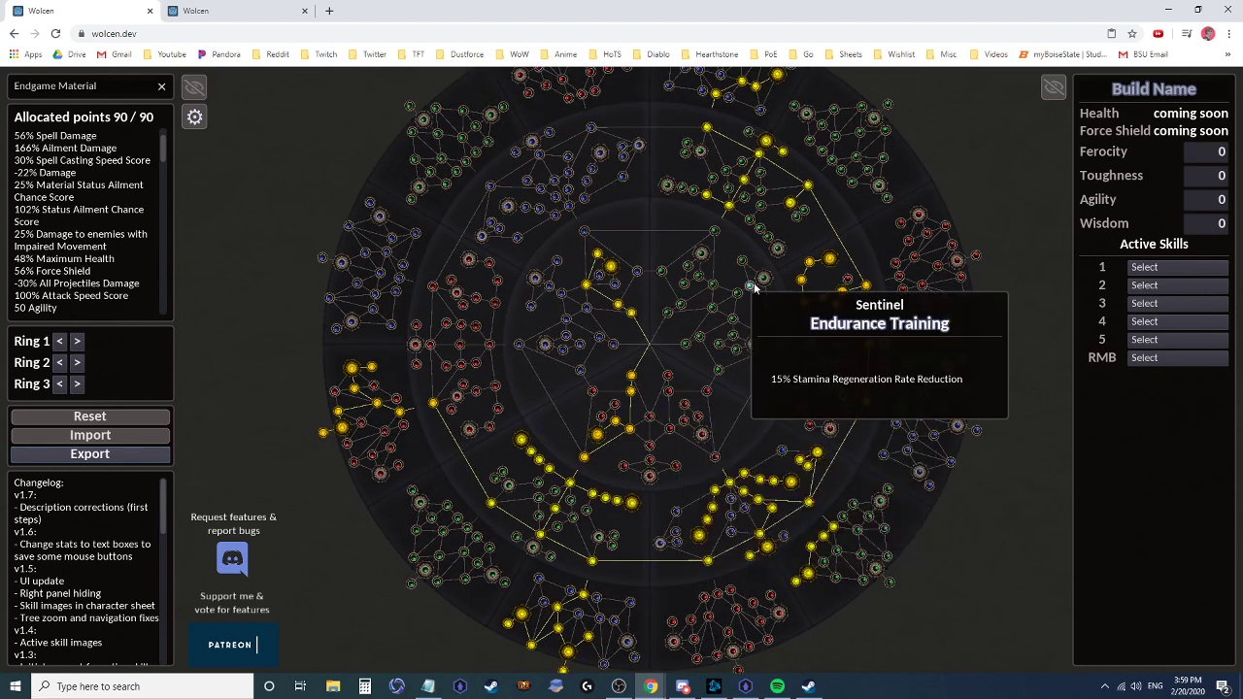
{"action": "mouse_move", "coordinate": [566, 256]}
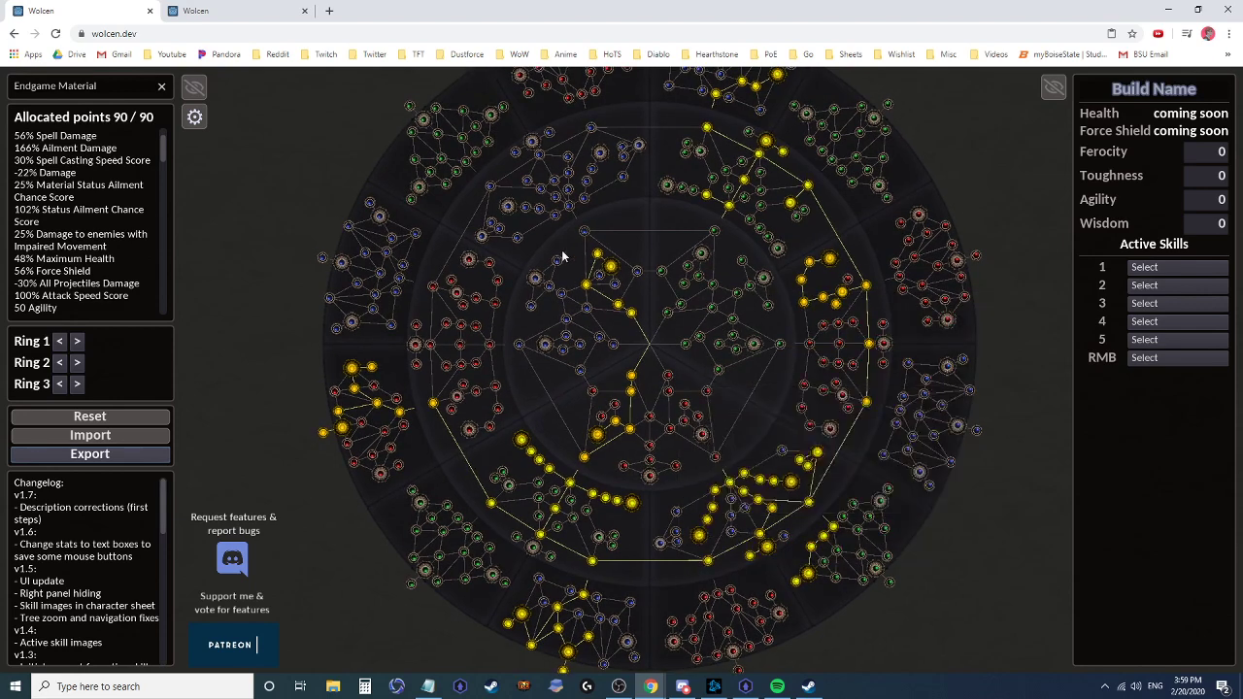